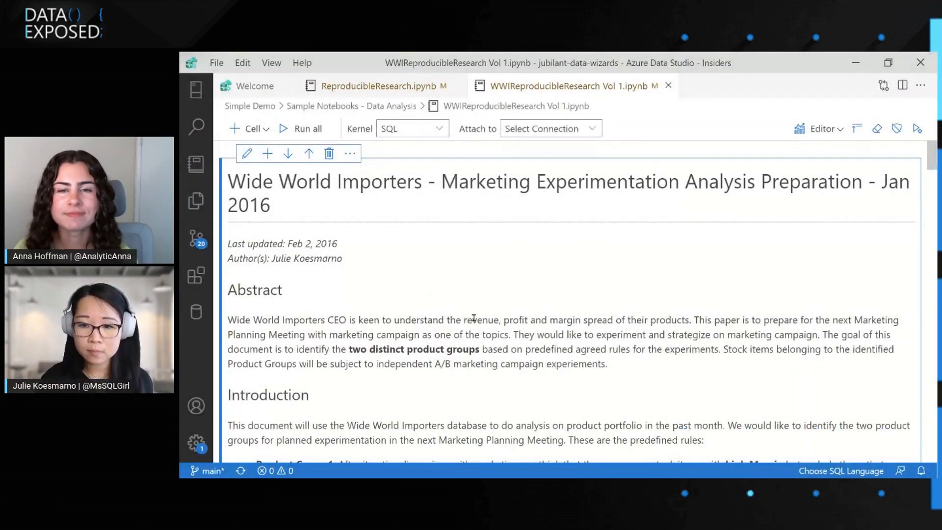
Step: Switch the Wide World Importers notebook to Retail Quick View, showing top-10 rows and the Margin% chart
scroll(down, 3)
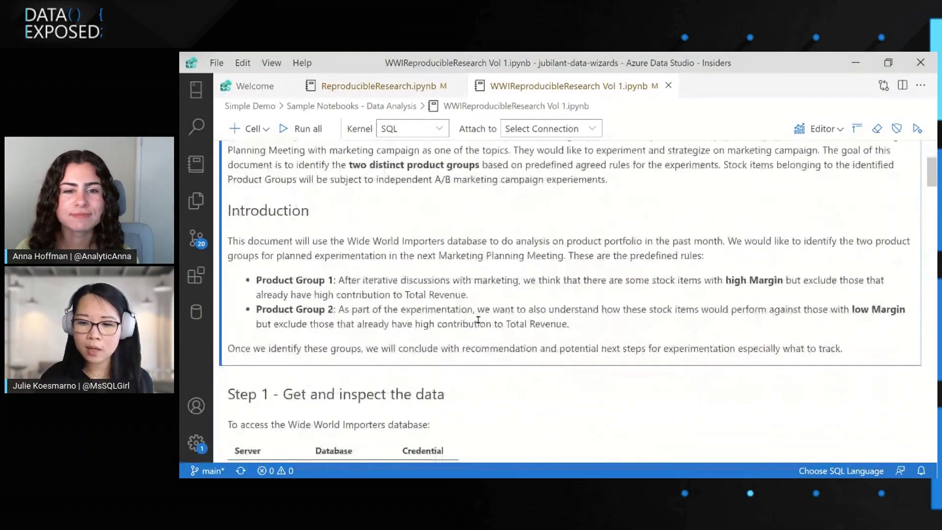
scroll(down, 3)
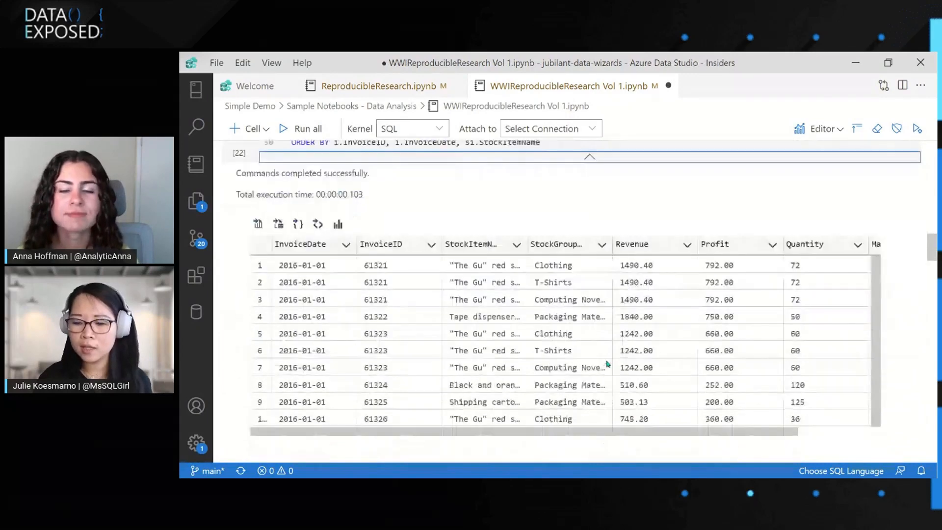
scroll(down, 3)
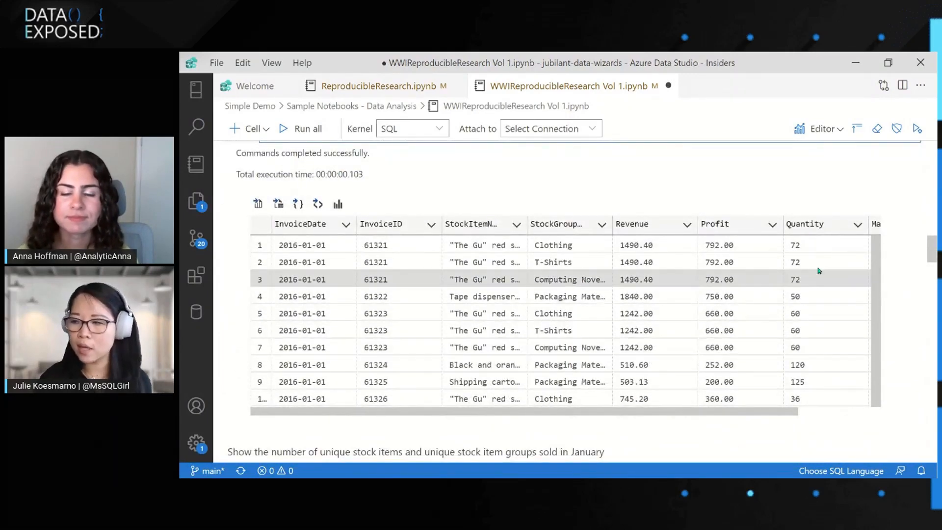
scroll(down, 3)
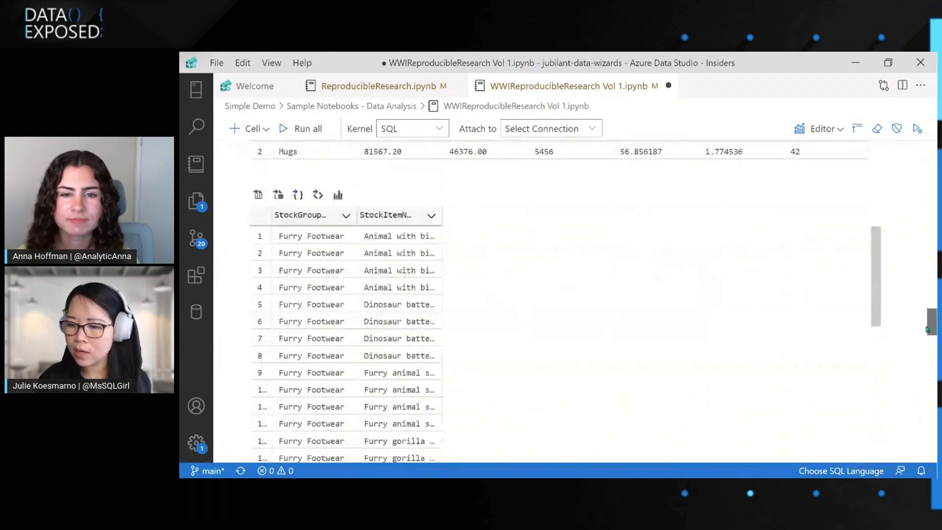
scroll(down, 3)
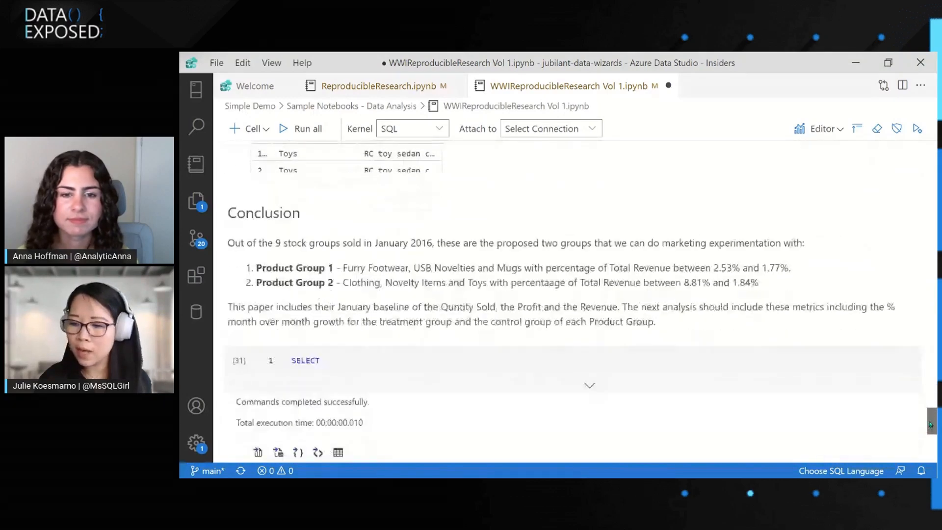
scroll(down, 3)
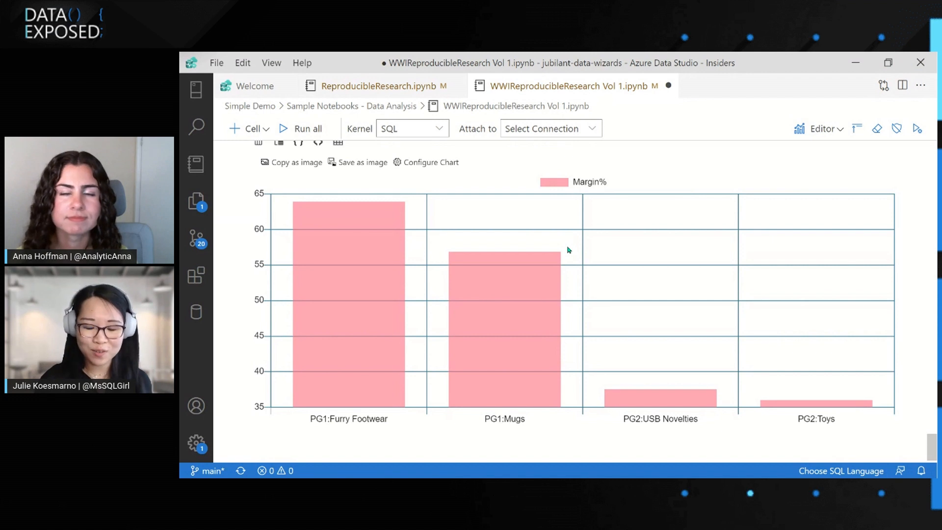
mouse_move(565, 248)
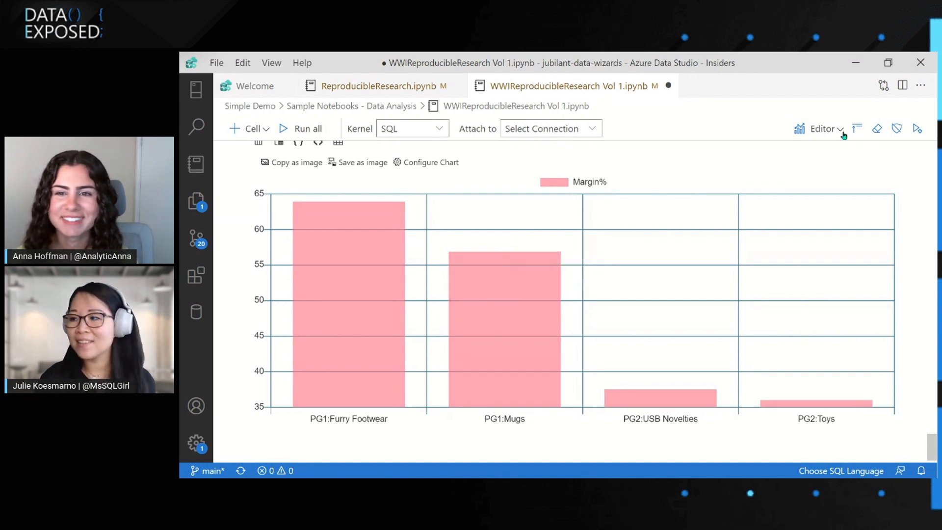
click(841, 129)
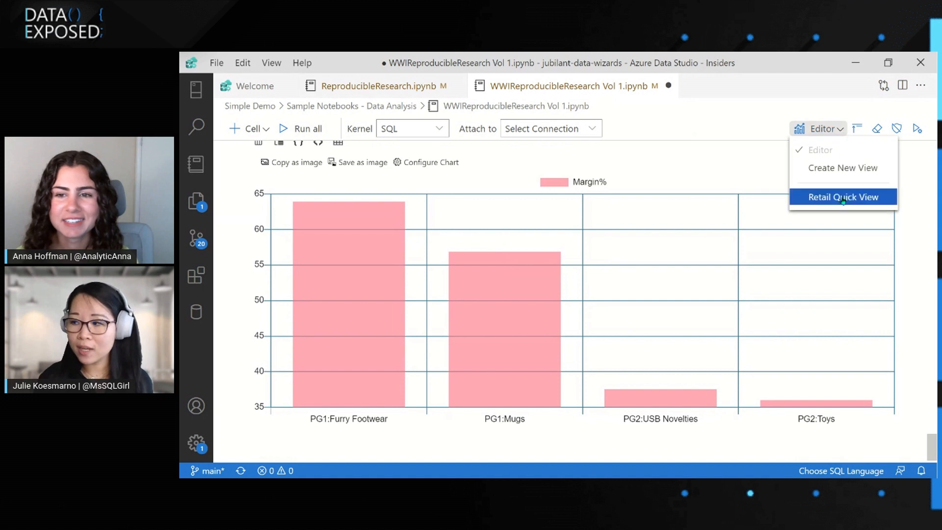
click(844, 197)
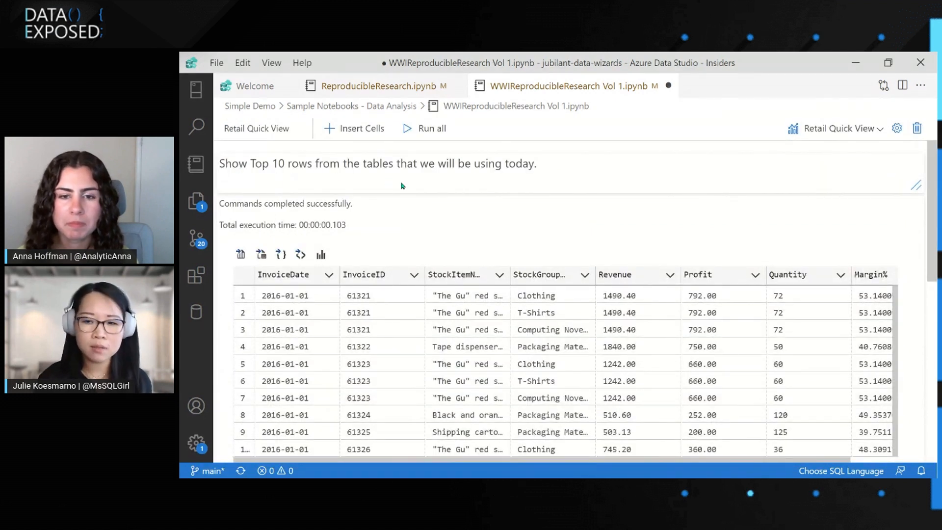
mouse_move(536, 281)
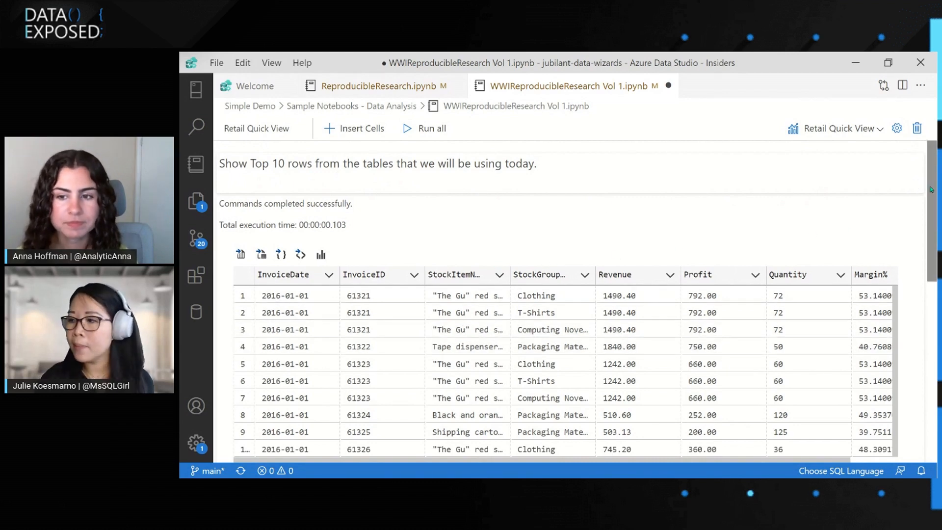
click(320, 254)
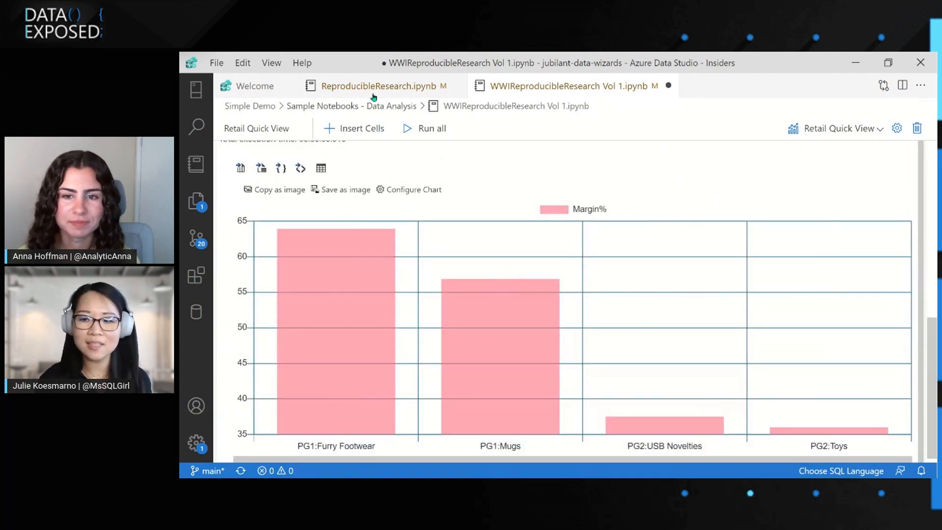
mouse_move(401, 87)
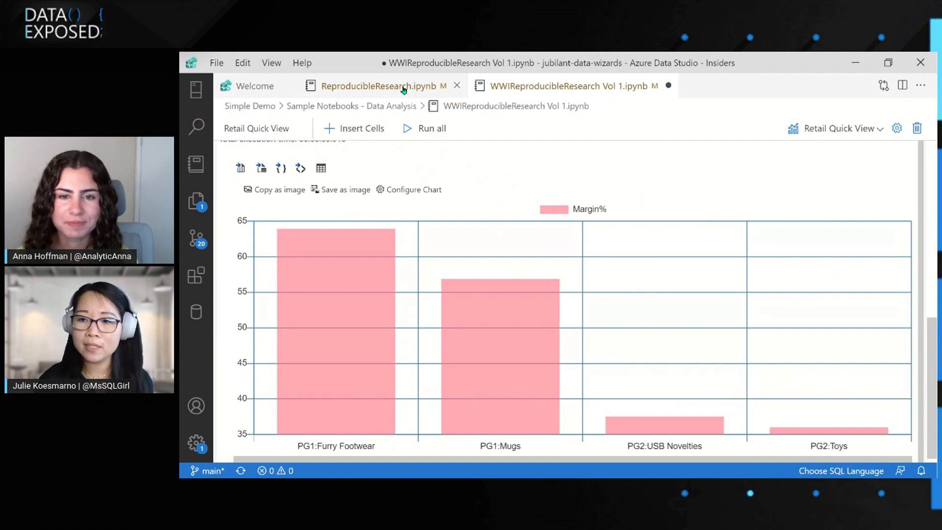
Step: Show ReproducibleResearch's Event Quick View and reset the Top 10 Natural Disasters chart's axes
click(381, 85)
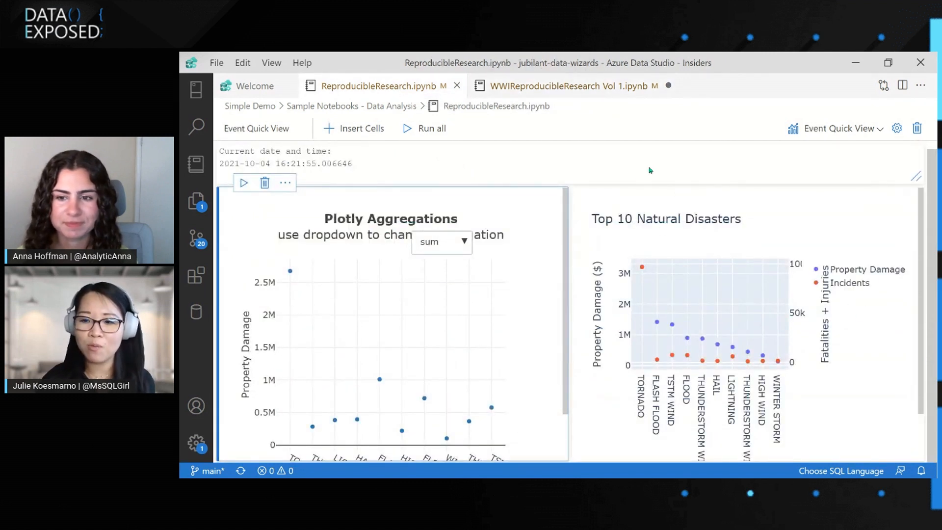
mouse_move(381, 232)
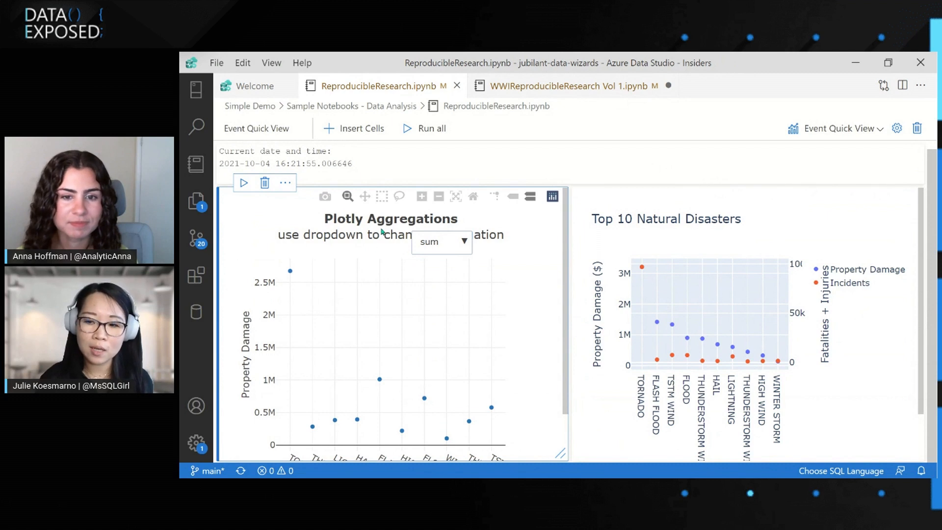
mouse_move(380, 392)
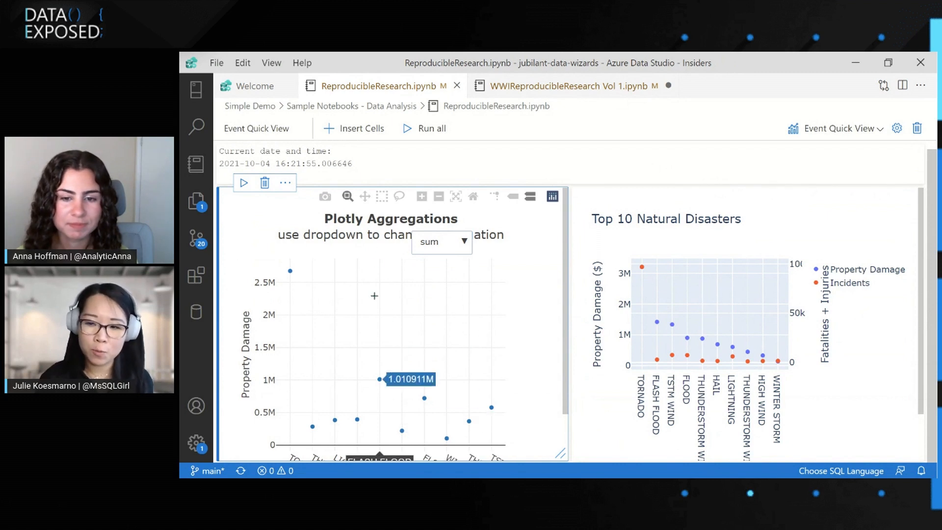
mouse_move(399, 432)
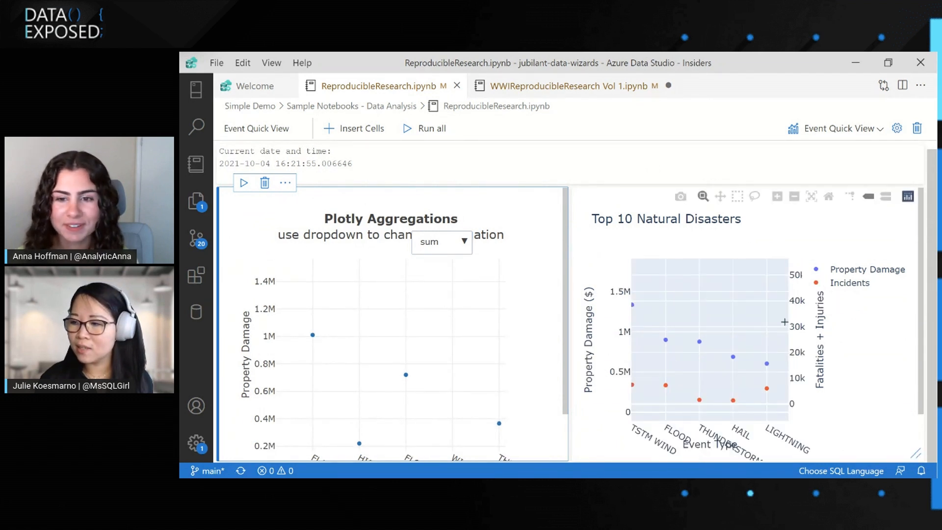
click(794, 196)
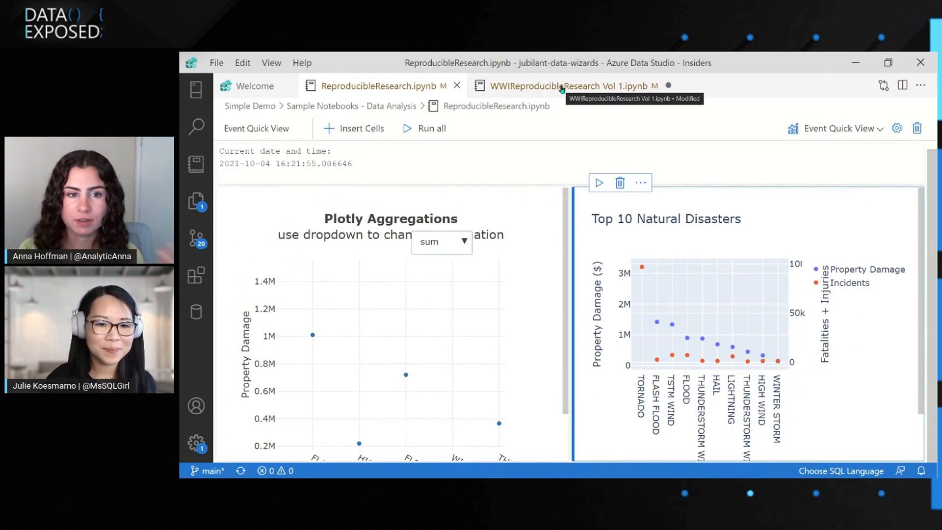
Step: Switch WWIReproducibleResearch Vol 1.ipynb from Retail Quick View back to the Editor layout
click(561, 85)
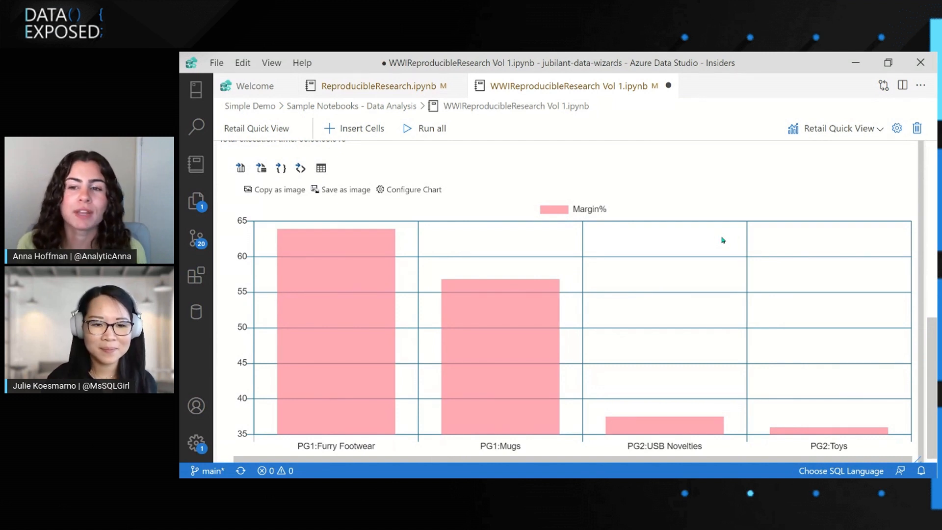
mouse_move(729, 242)
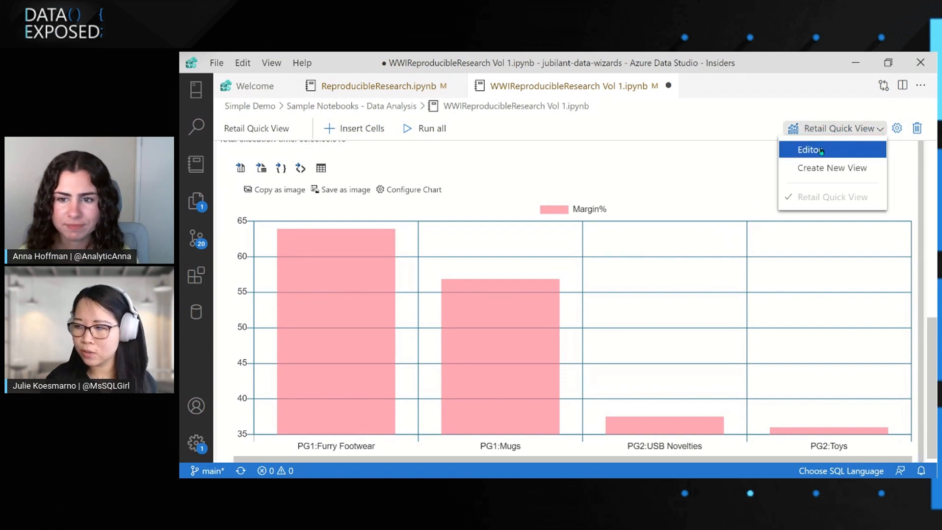
click(809, 150)
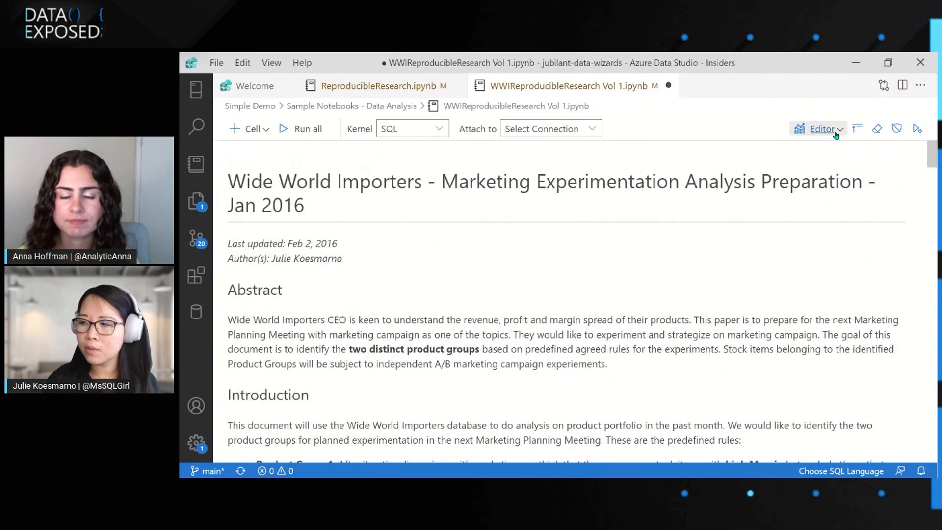
Step: Create a new Untitled View holding the 'Show Top 10 rows' cell and its results
click(836, 129)
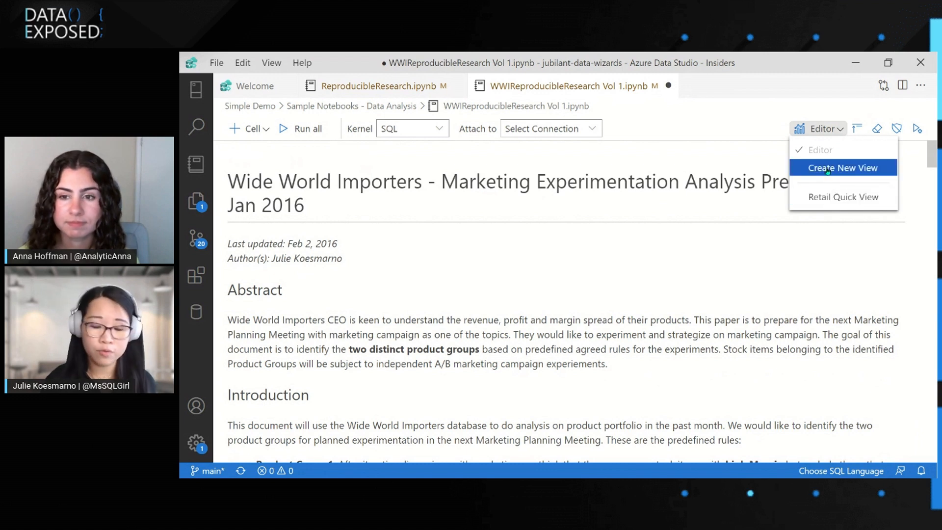
mouse_move(845, 199)
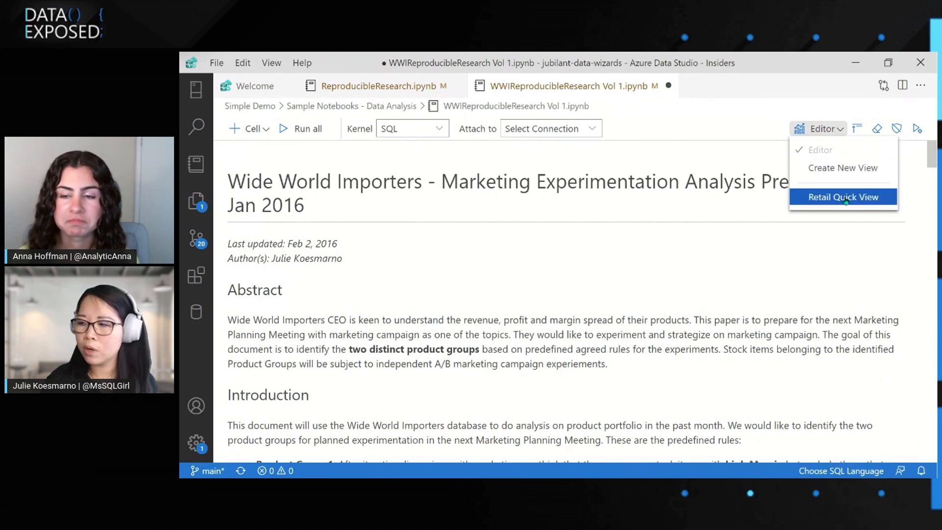
mouse_move(837, 174)
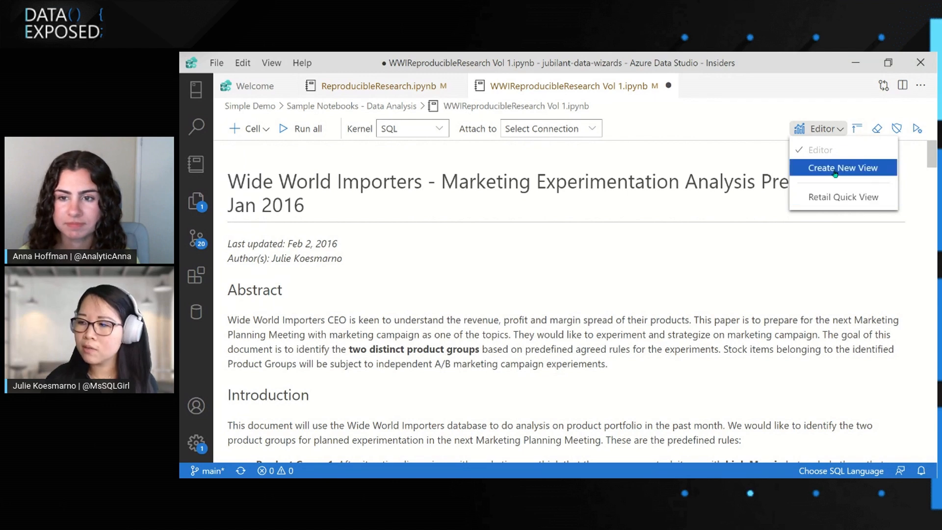
click(843, 167)
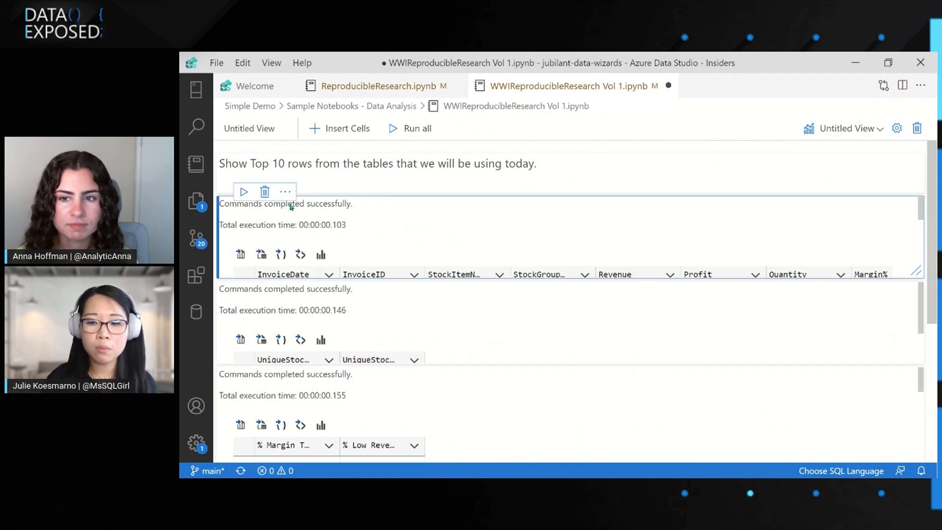
scroll(down, 3)
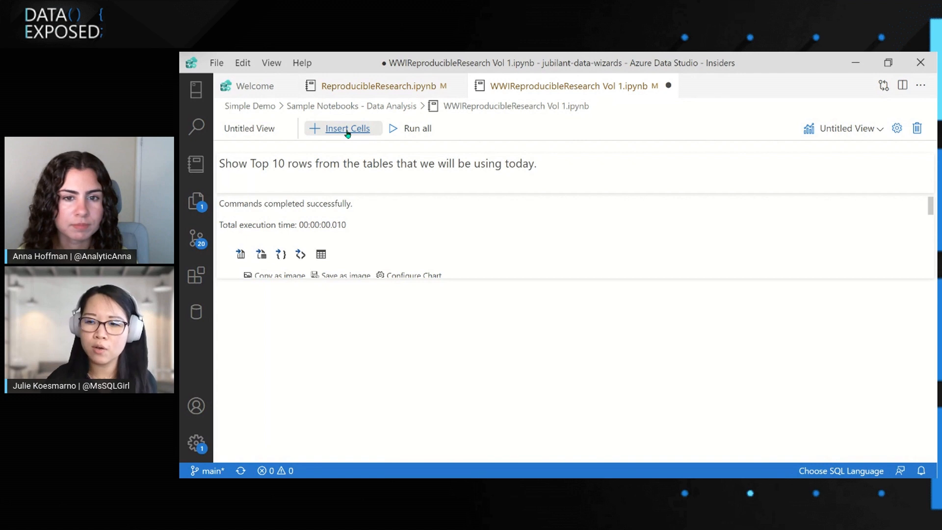
Step: Insert the Conclusion cell and enlarge the results cell to reveal the Margin% chart
click(346, 128)
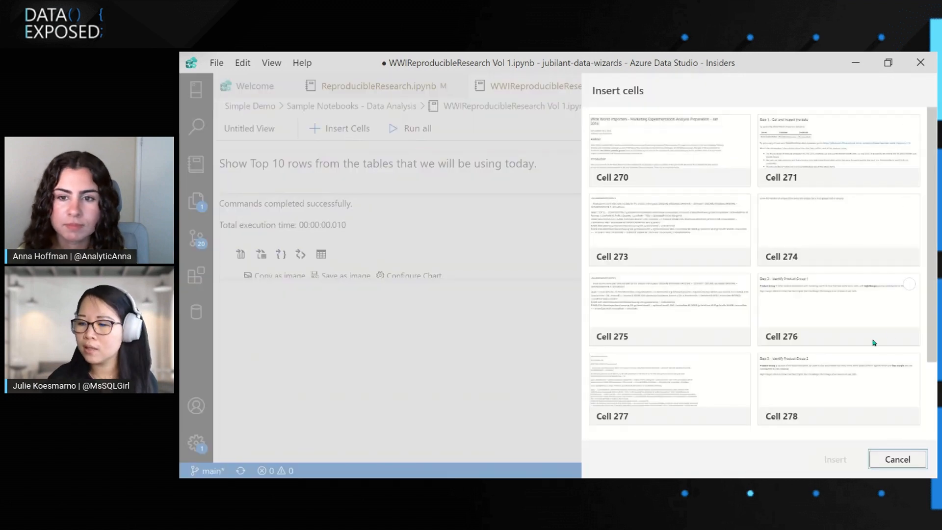
scroll(down, 3)
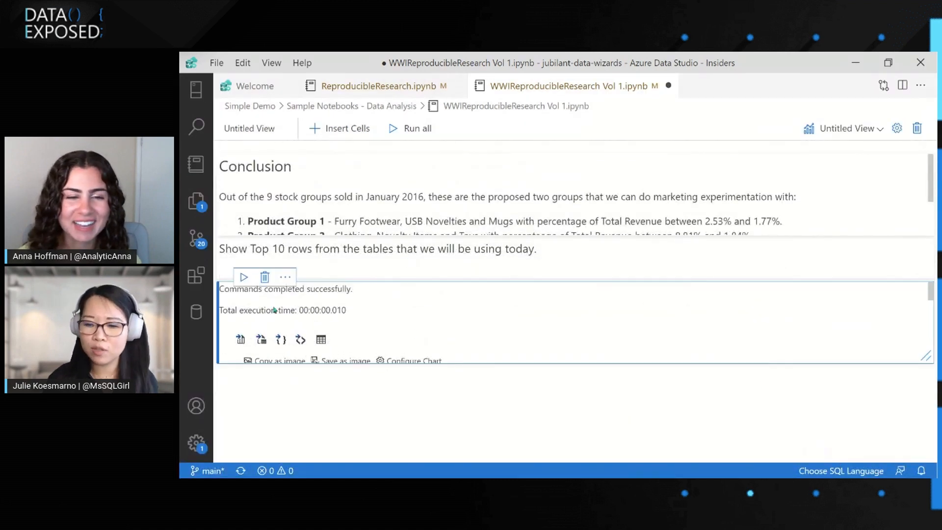
drag(929, 358, 805, 415)
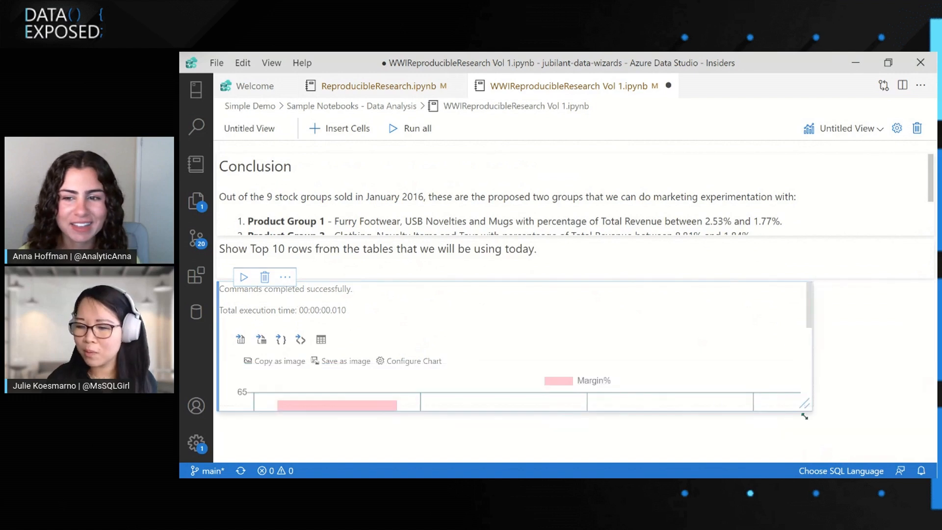
scroll(down, 3)
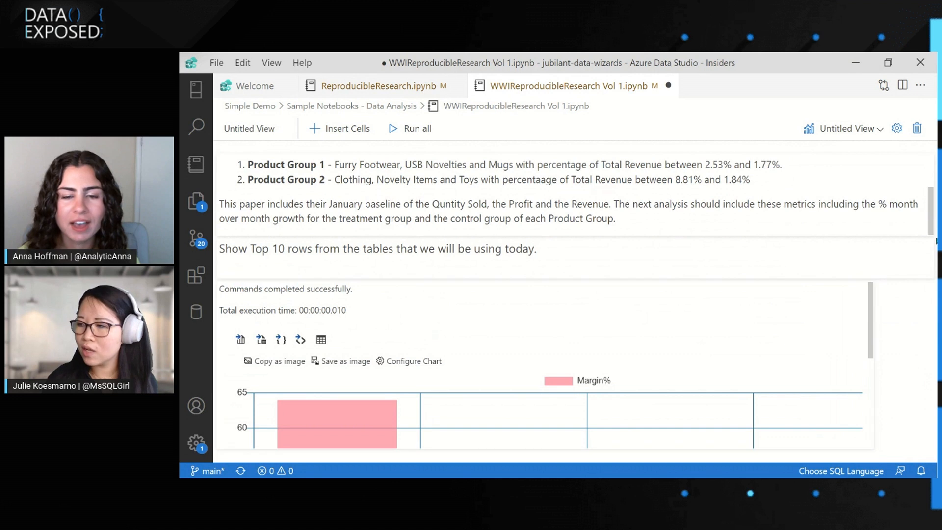
scroll(down, 3)
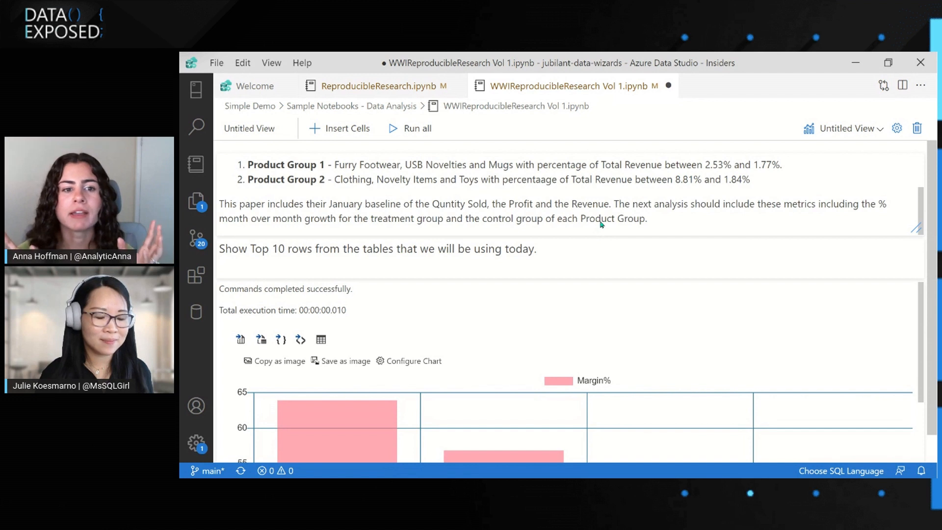
Step: Switch from the Untitled View back to the full Editor layout
click(847, 129)
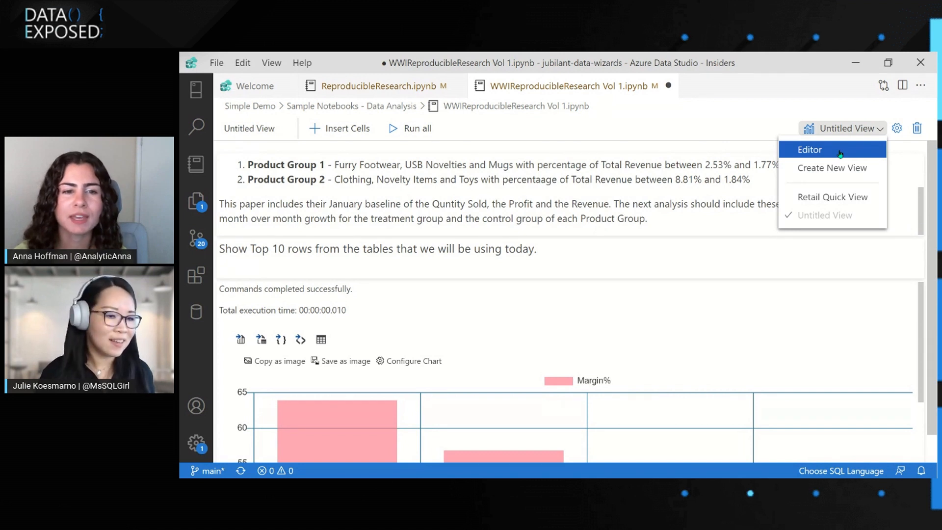
mouse_move(821, 151)
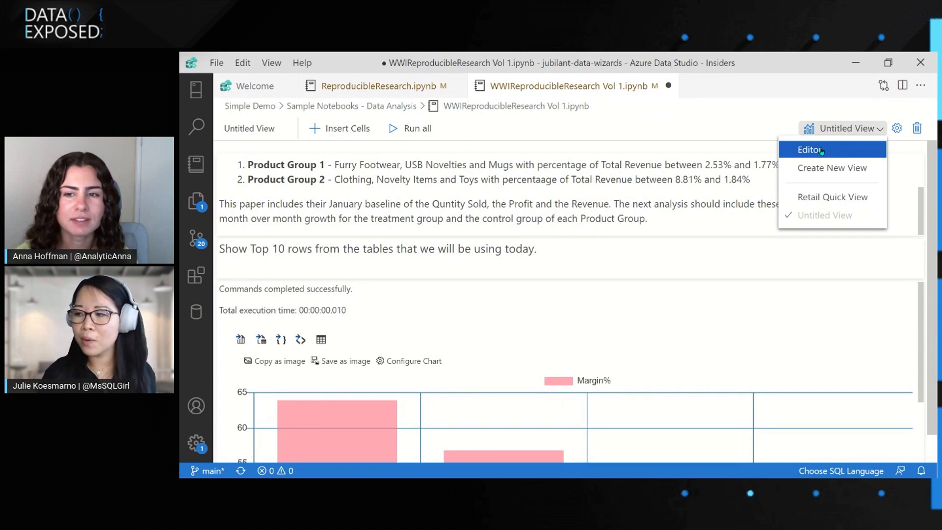
click(807, 150)
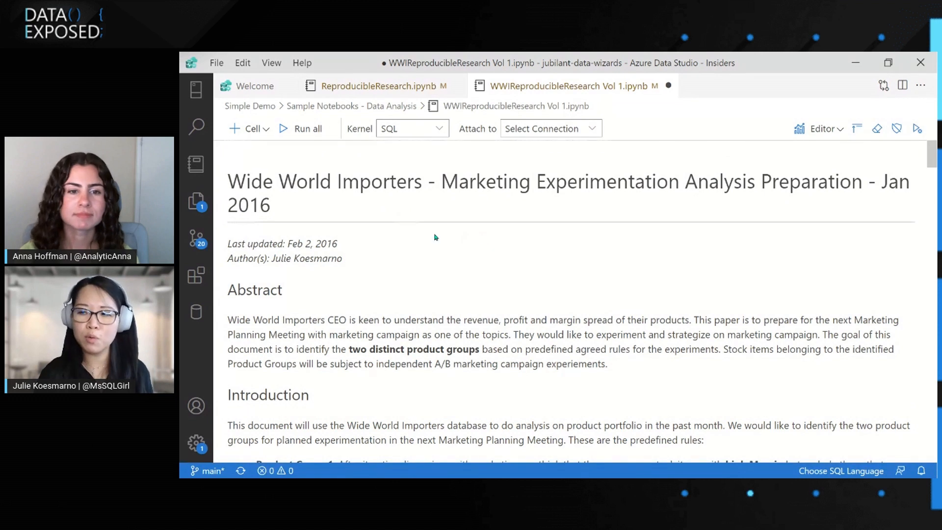
mouse_move(476, 251)
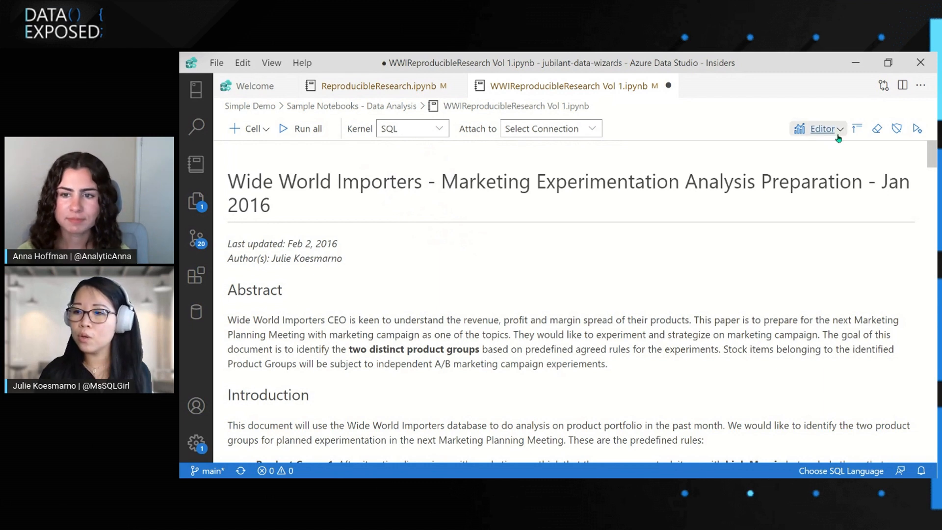
Step: Select Retail Quick View to display the top-10-rows results table
click(825, 128)
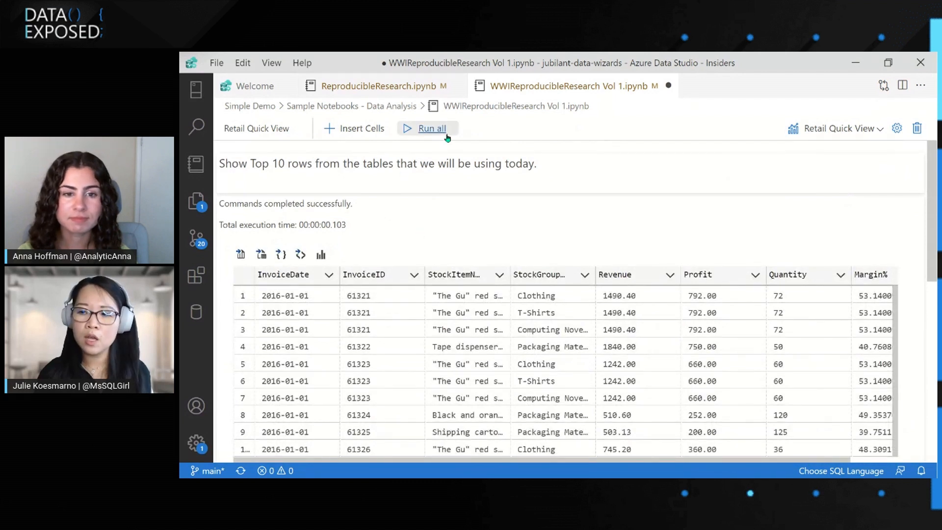
mouse_move(428, 141)
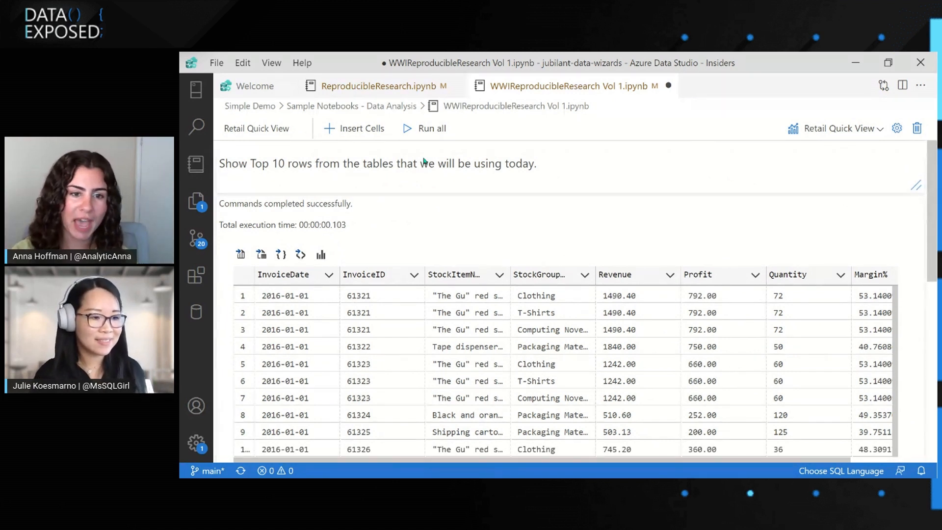
mouse_move(402, 149)
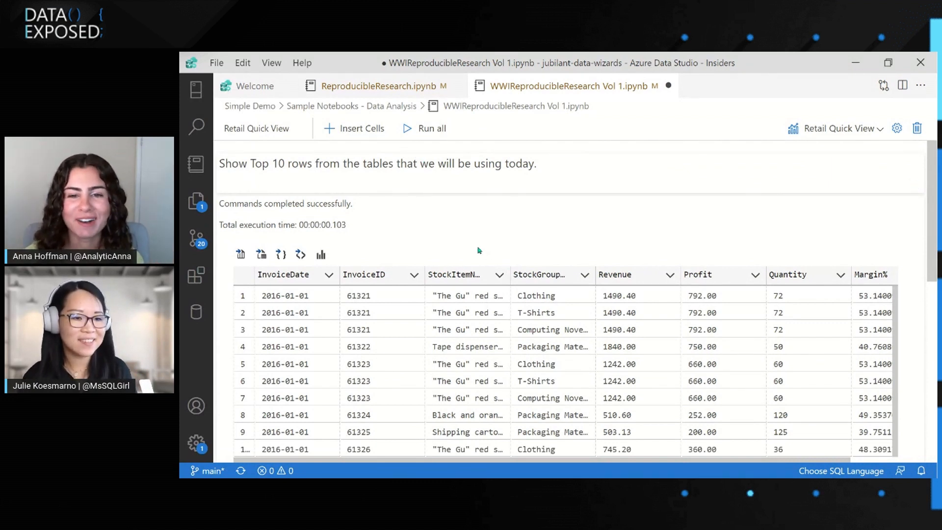
mouse_move(463, 241)
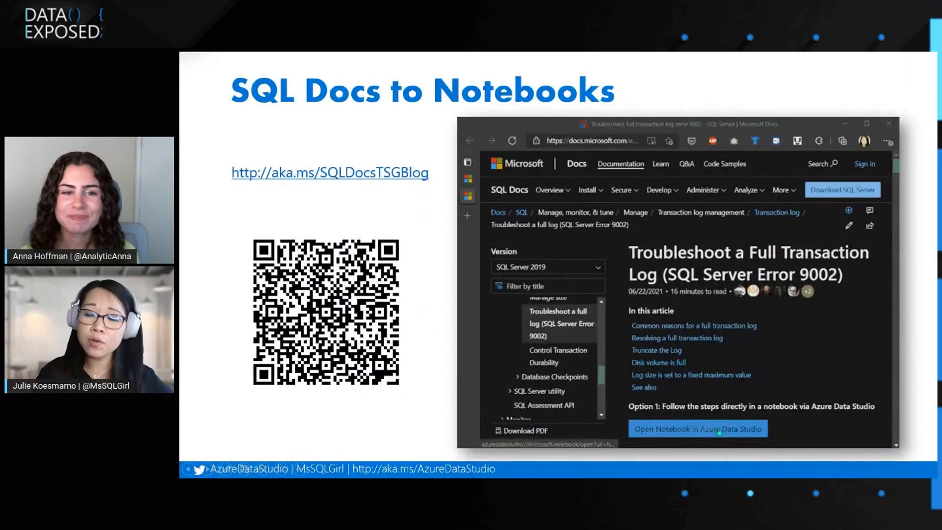
Step: Open the Docs full transaction log troubleshooting article as a notebook in Azure Data Studio
click(718, 429)
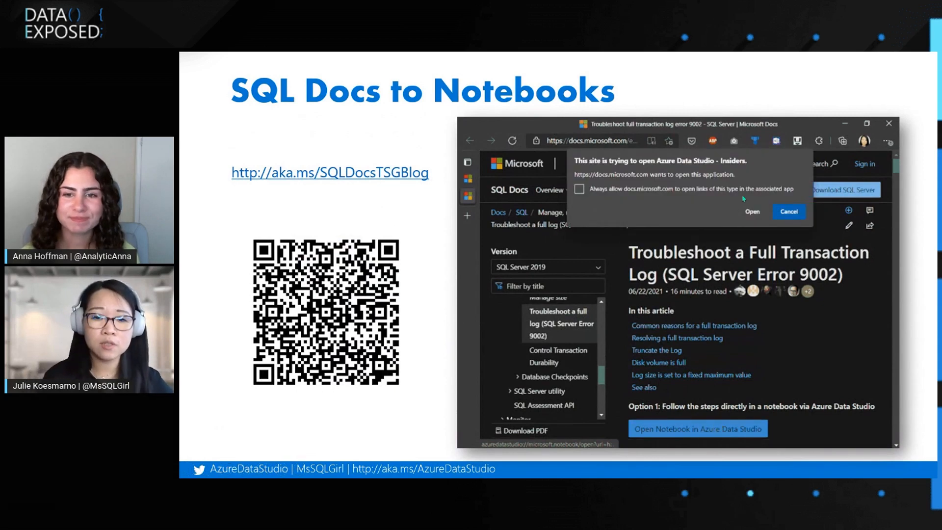
click(753, 212)
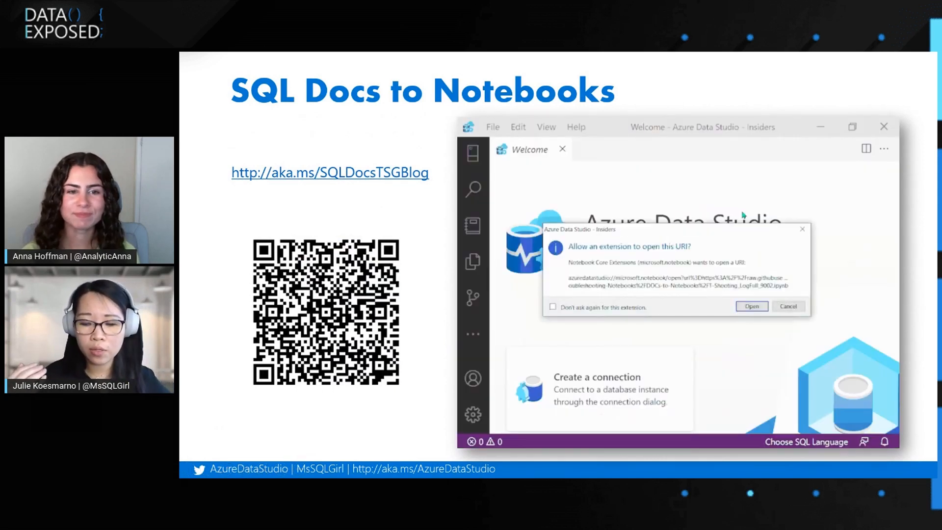
click(752, 306)
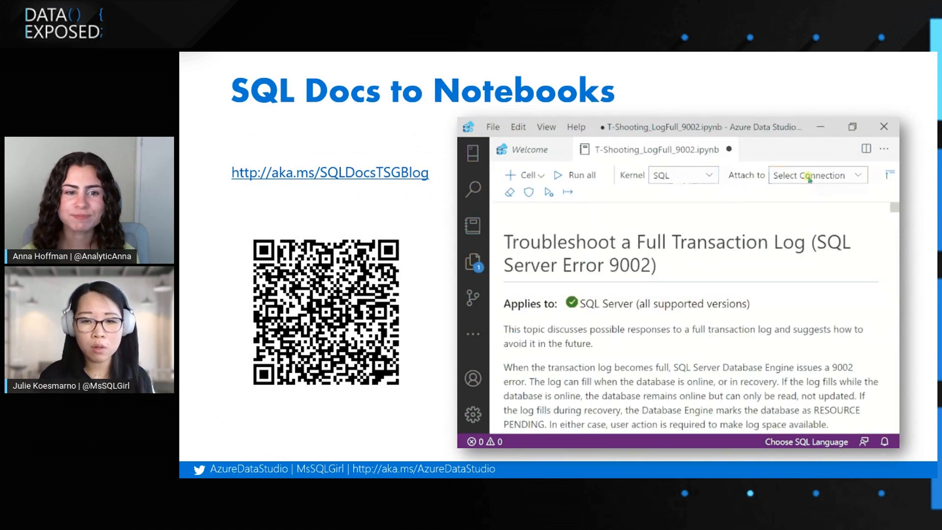
Step: Attach the notebook to the SQL2019DEMO connection and scroll through the article
click(809, 175)
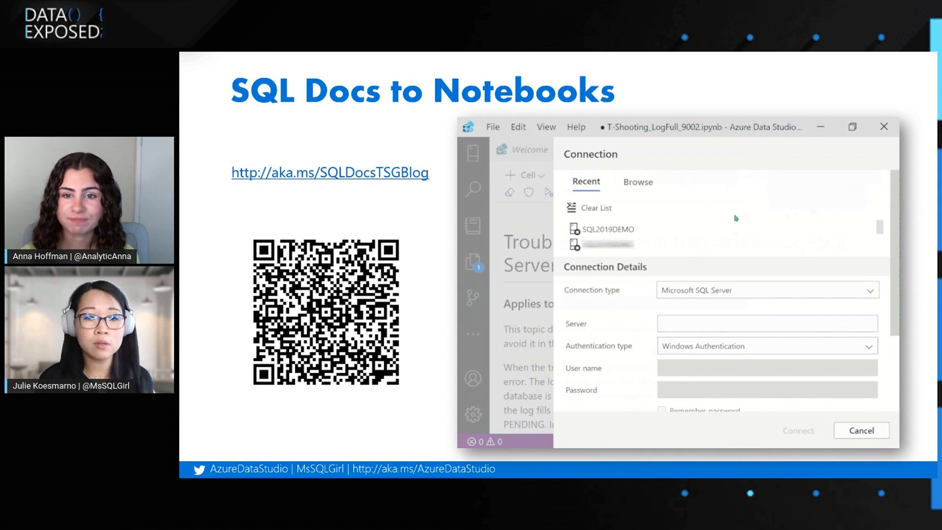
click(609, 229)
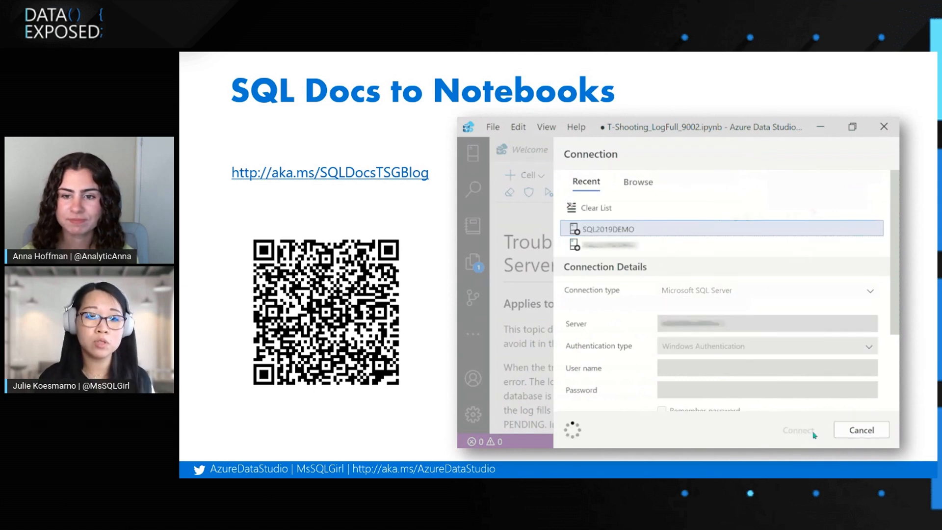
click(800, 430)
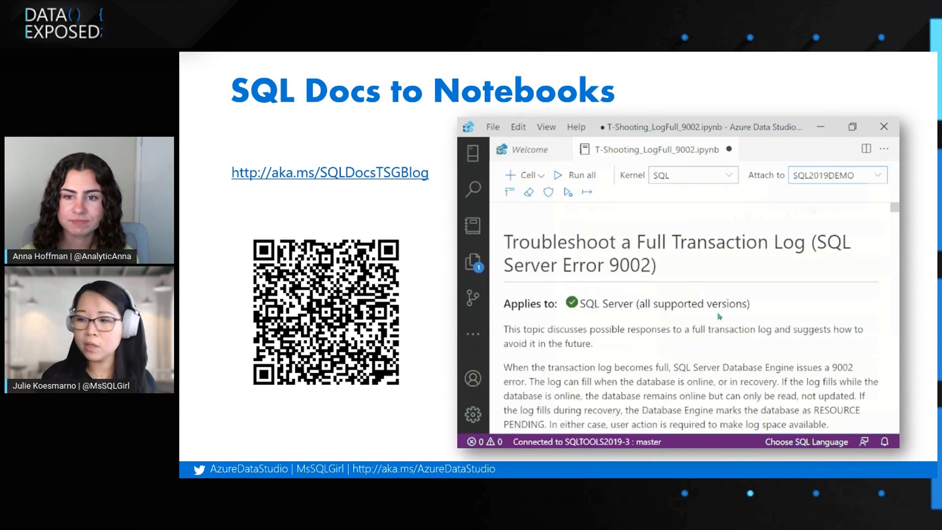
scroll(down, 3)
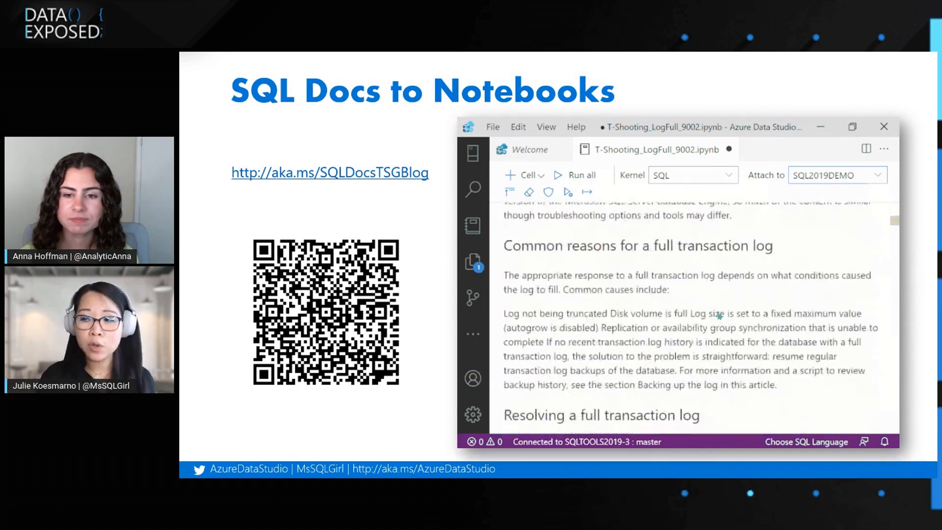
scroll(down, 3)
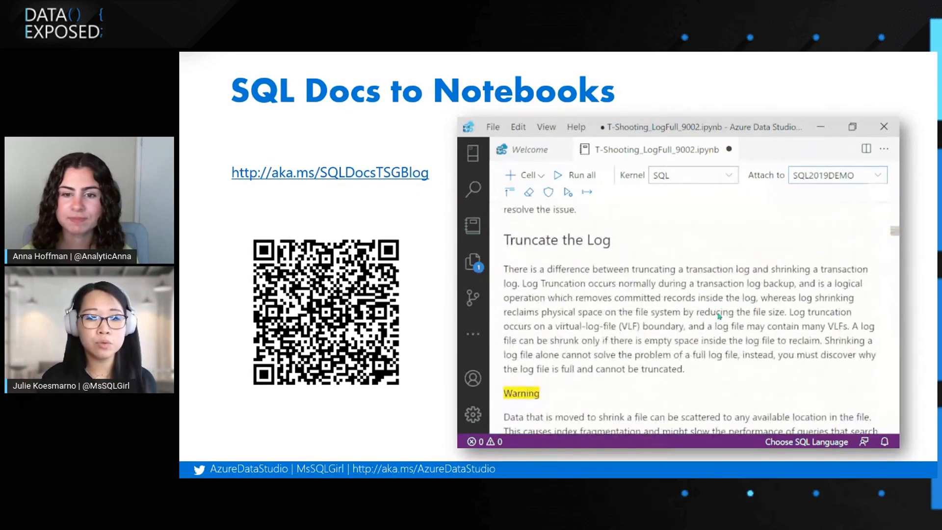
scroll(down, 3)
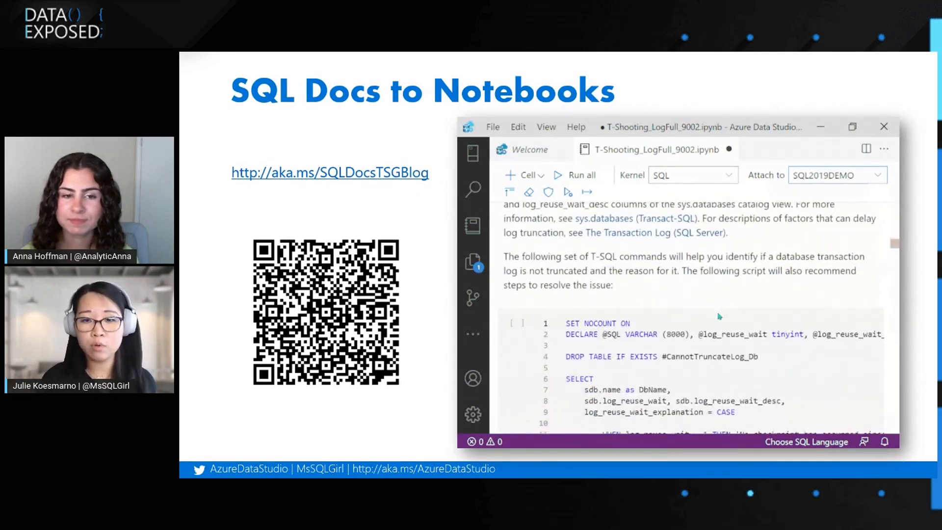
scroll(down, 3)
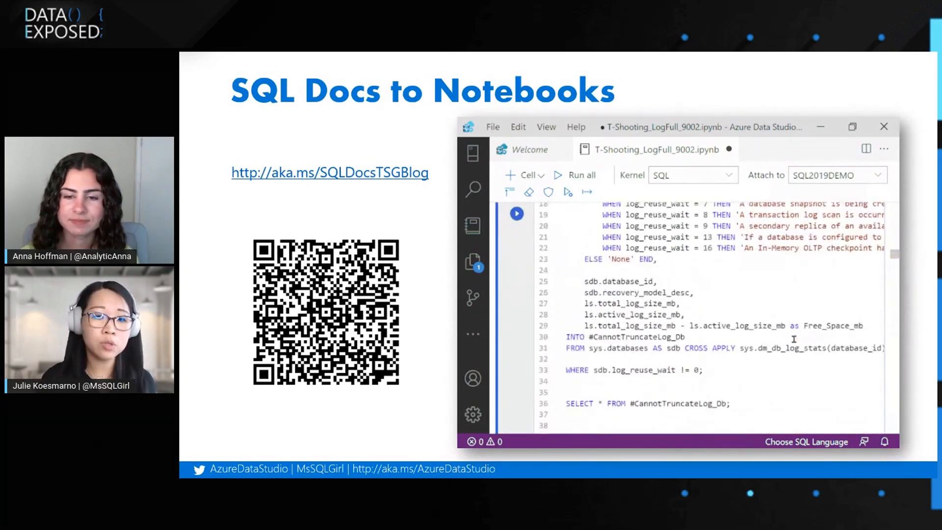
scroll(down, 3)
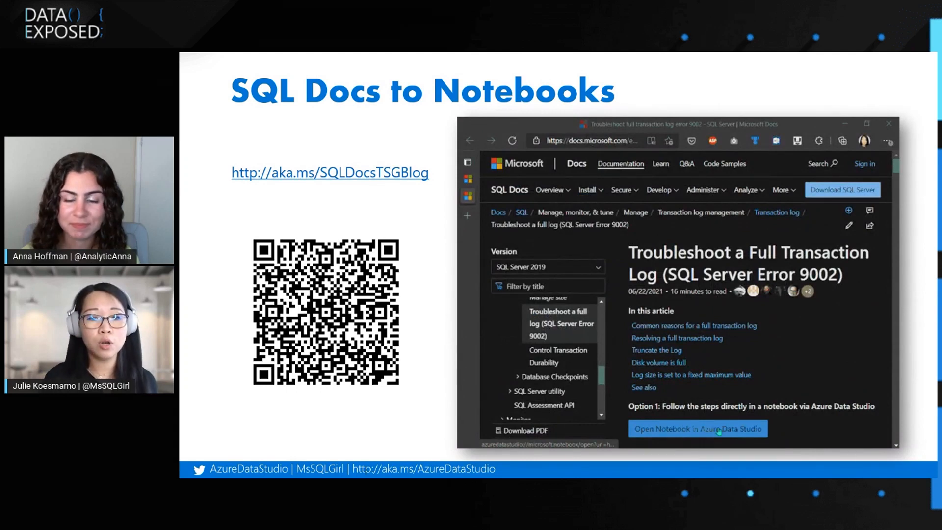
click(722, 429)
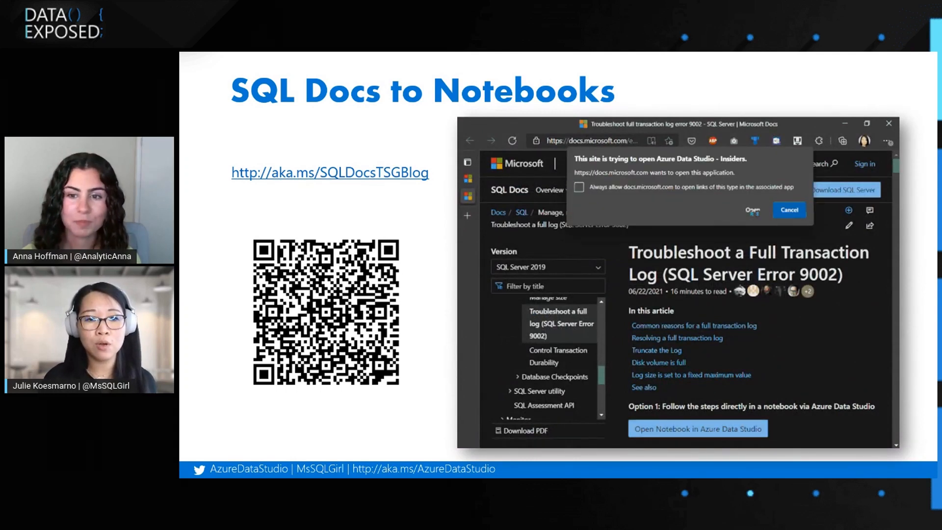
click(752, 210)
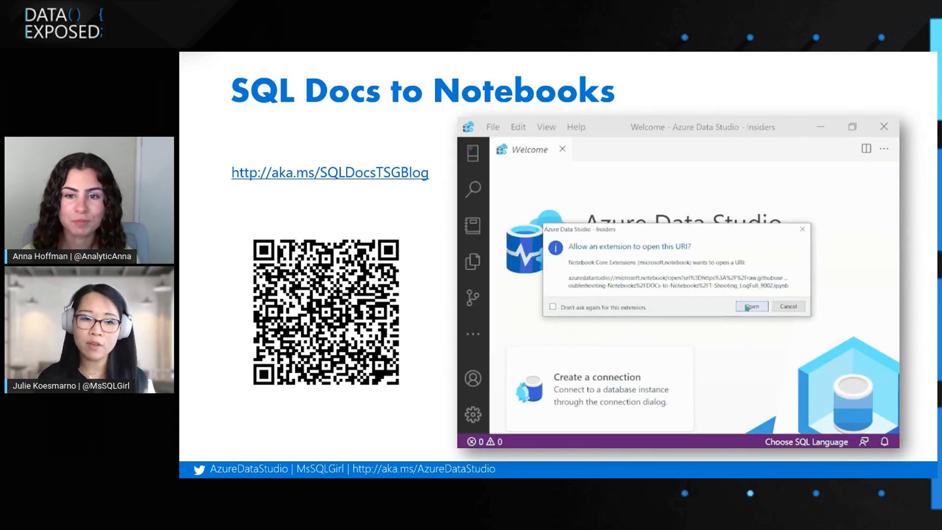
click(751, 306)
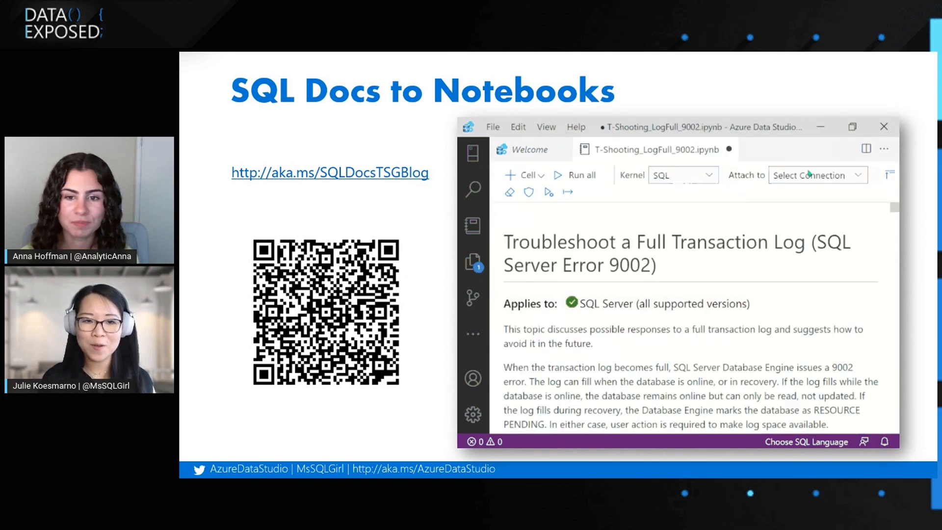
click(818, 175)
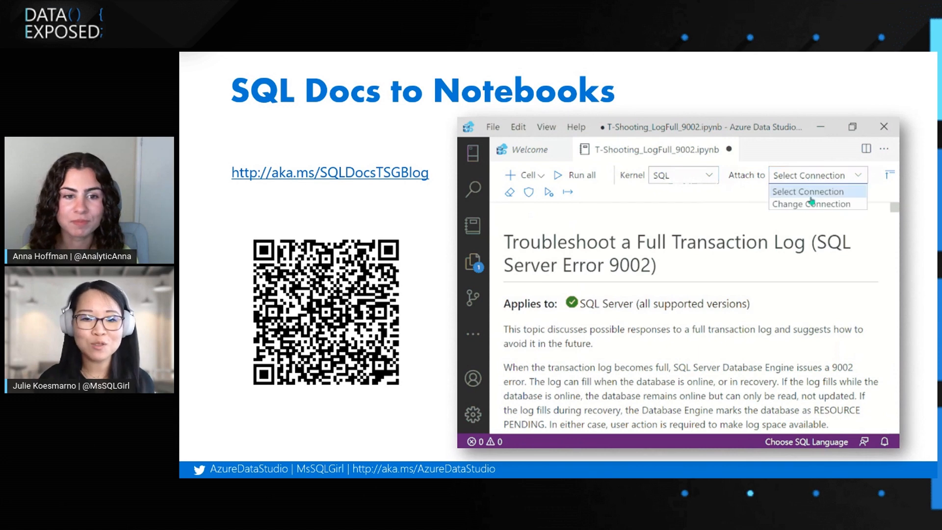
click(808, 192)
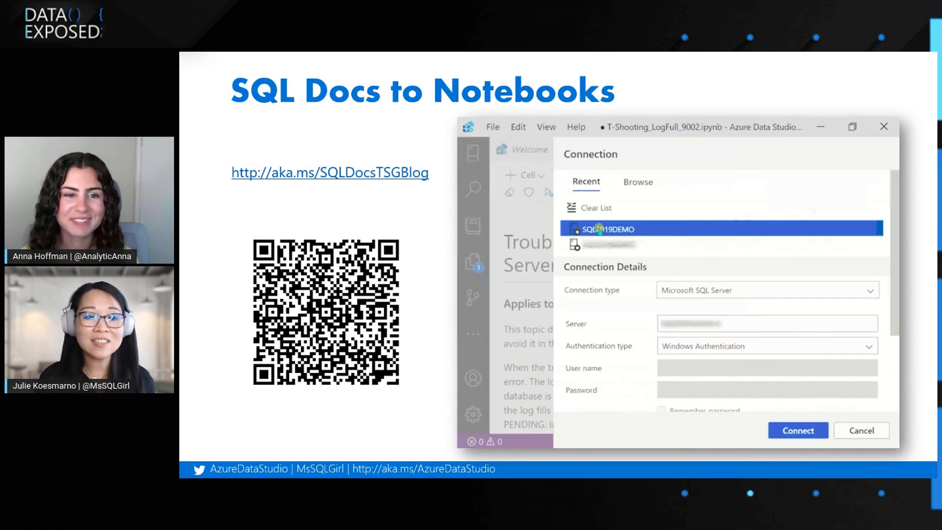
click(798, 430)
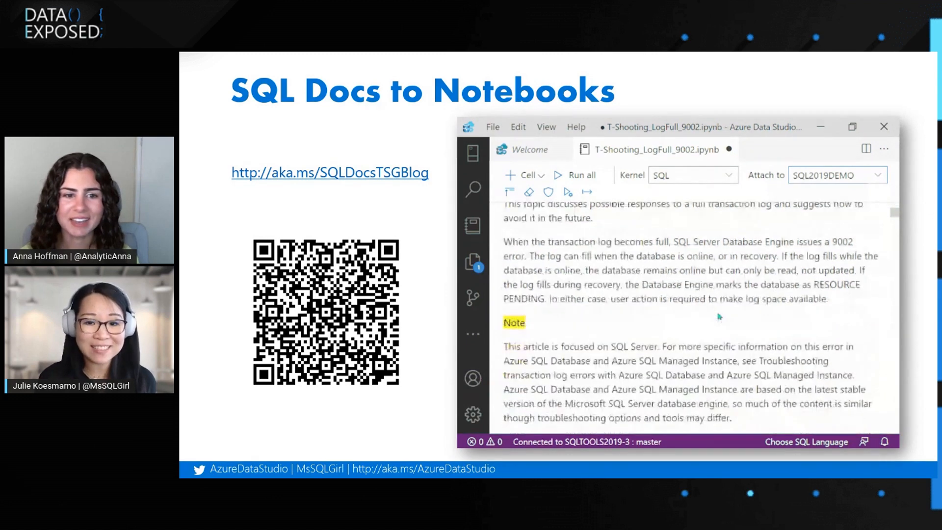
scroll(down, 3)
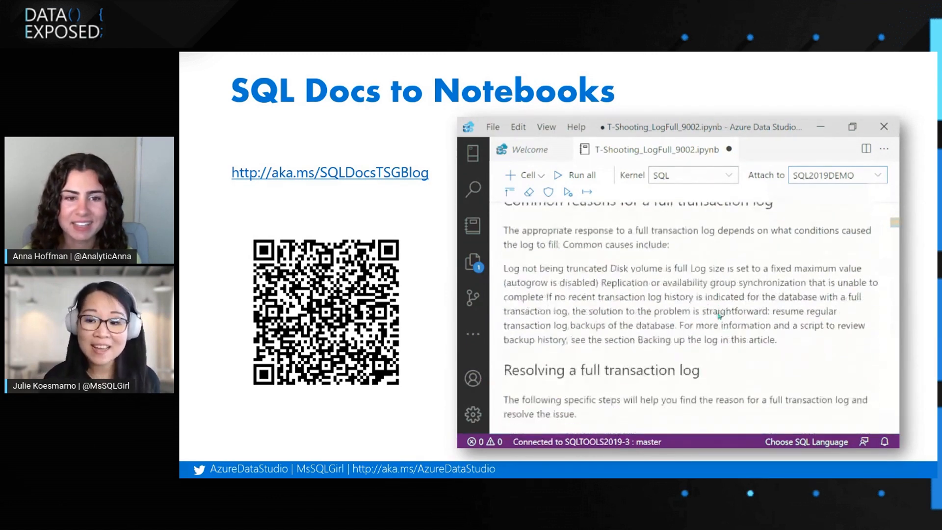
scroll(down, 3)
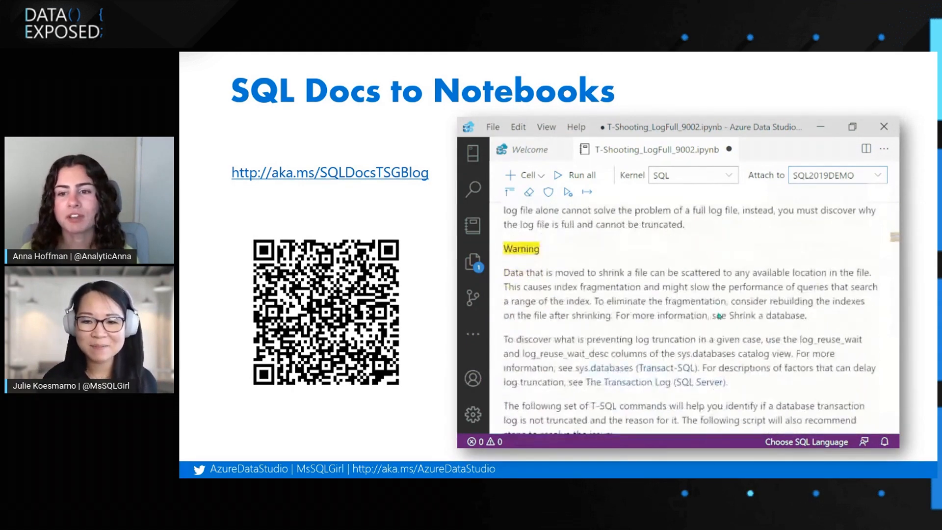
scroll(down, 3)
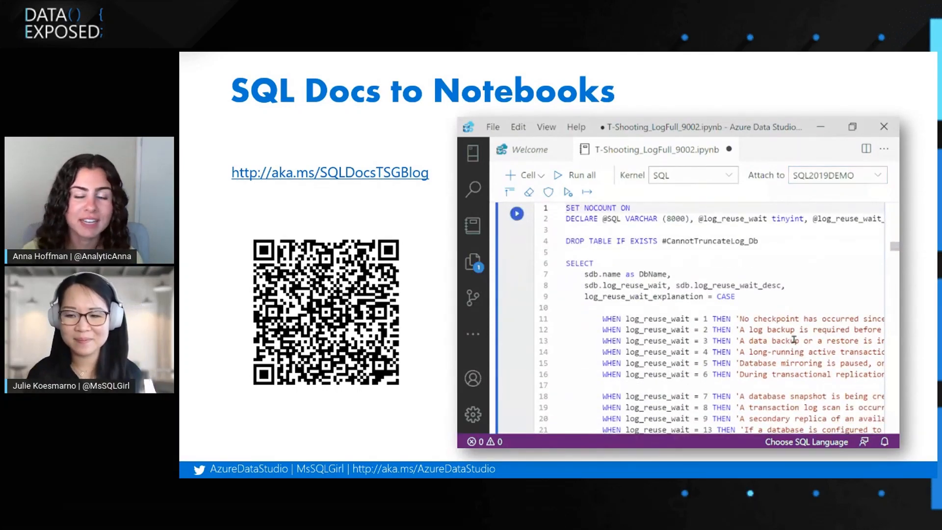
scroll(down, 3)
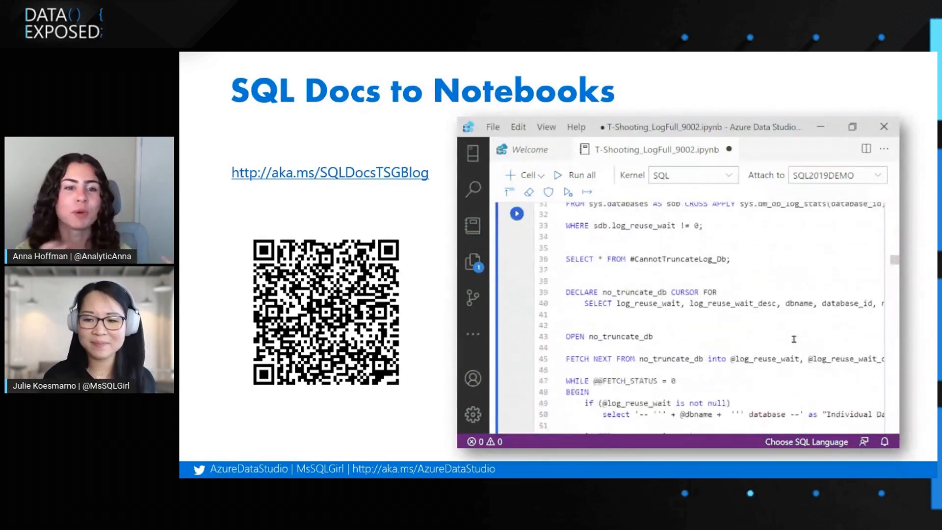
scroll(down, 3)
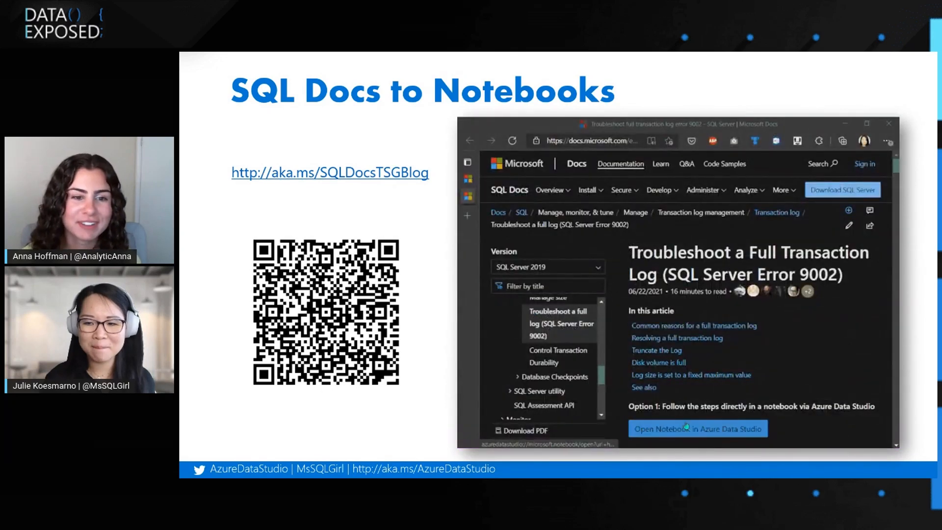
click(686, 427)
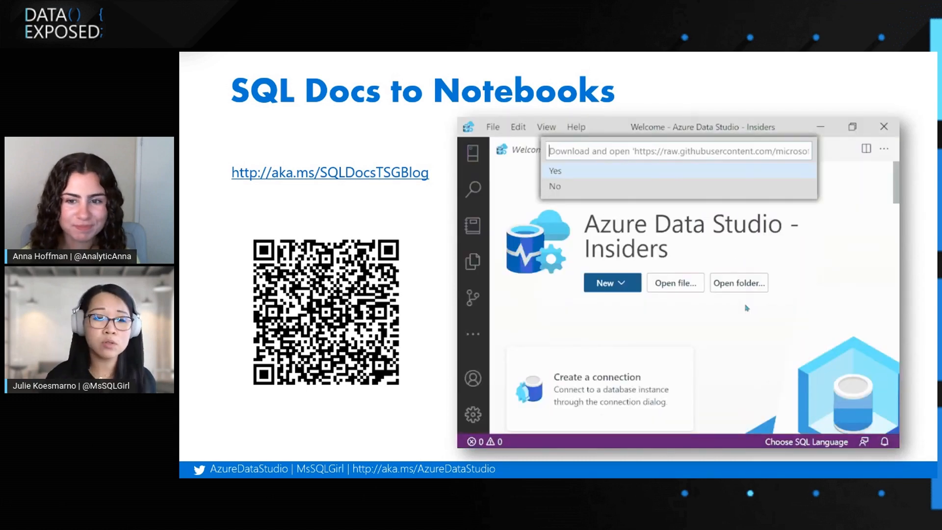
click(555, 170)
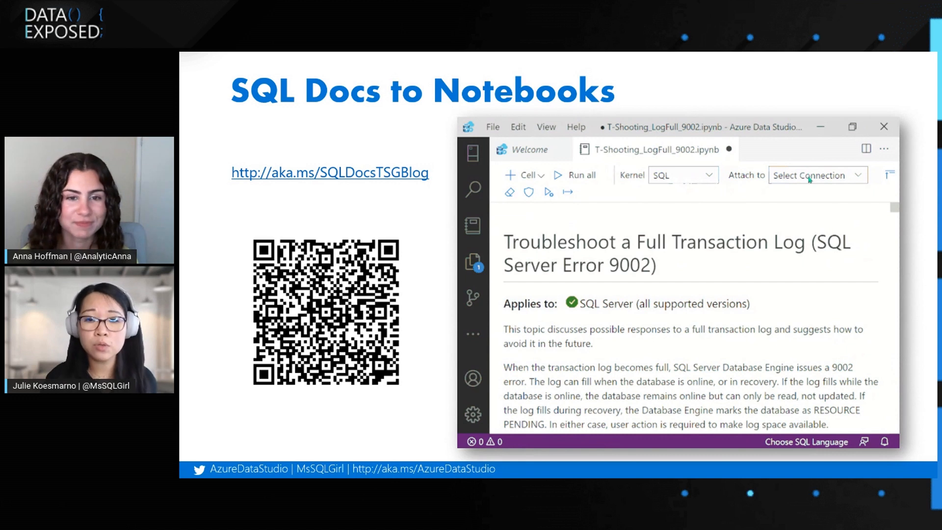
click(814, 176)
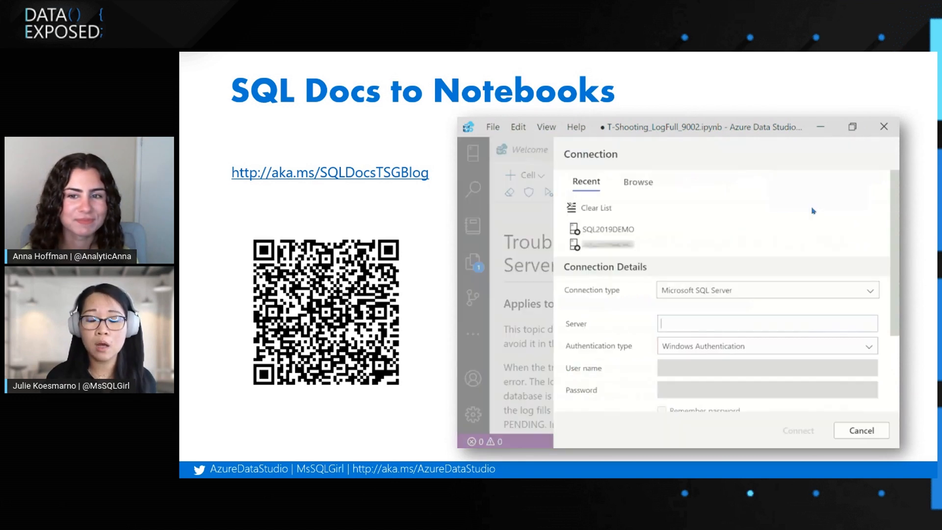
click(607, 229)
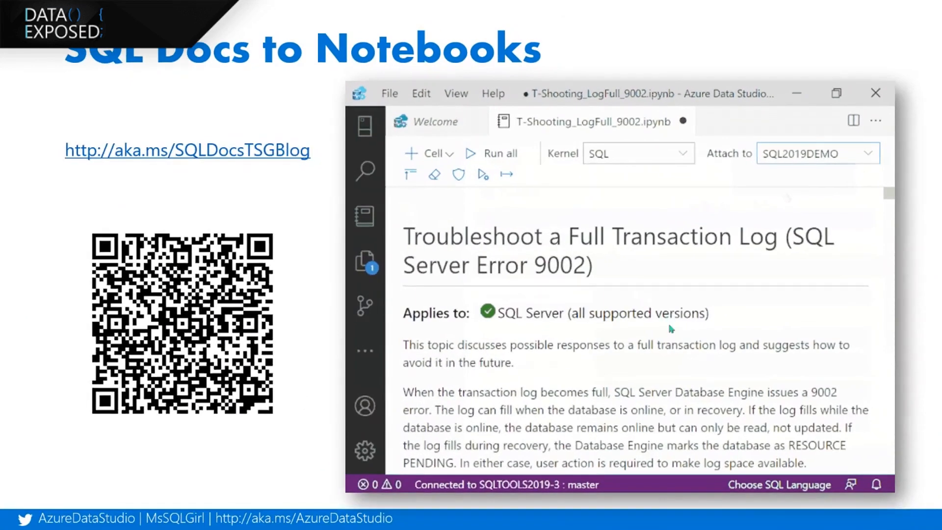
scroll(down, 3)
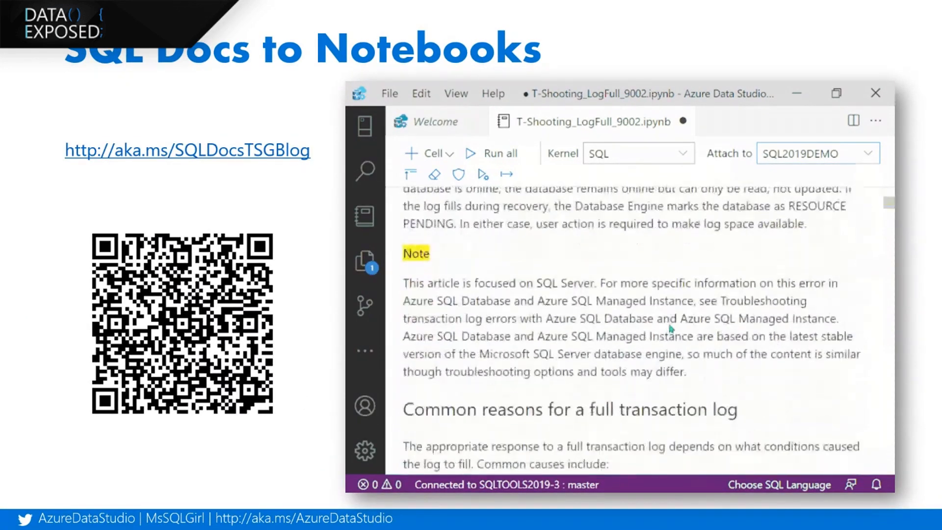
scroll(down, 3)
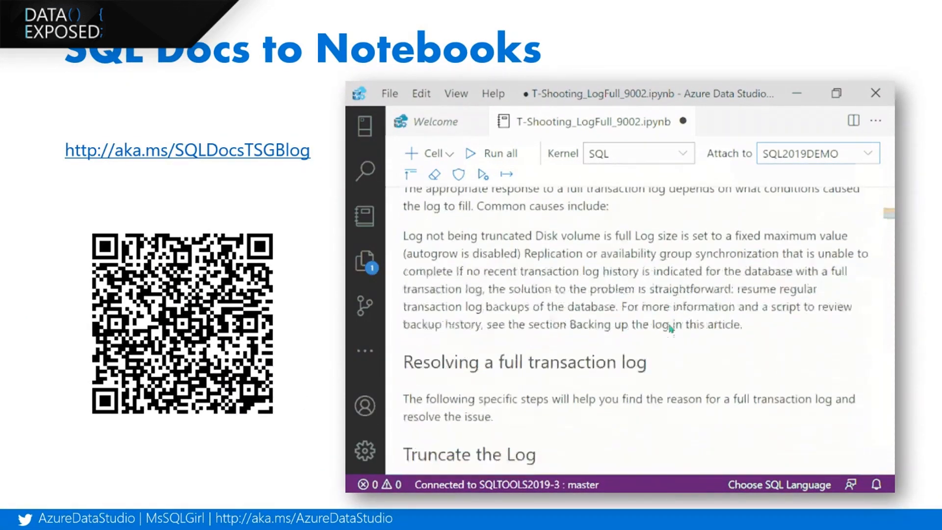
scroll(down, 3)
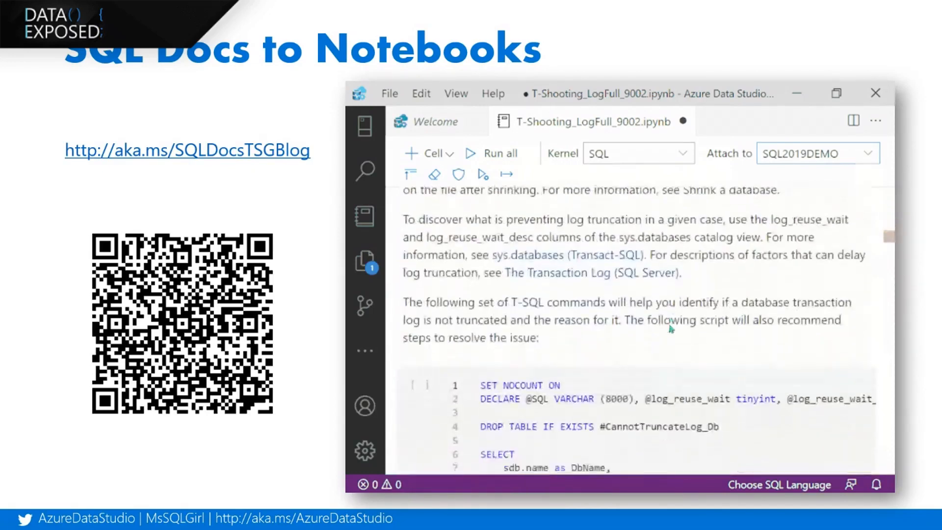
scroll(down, 3)
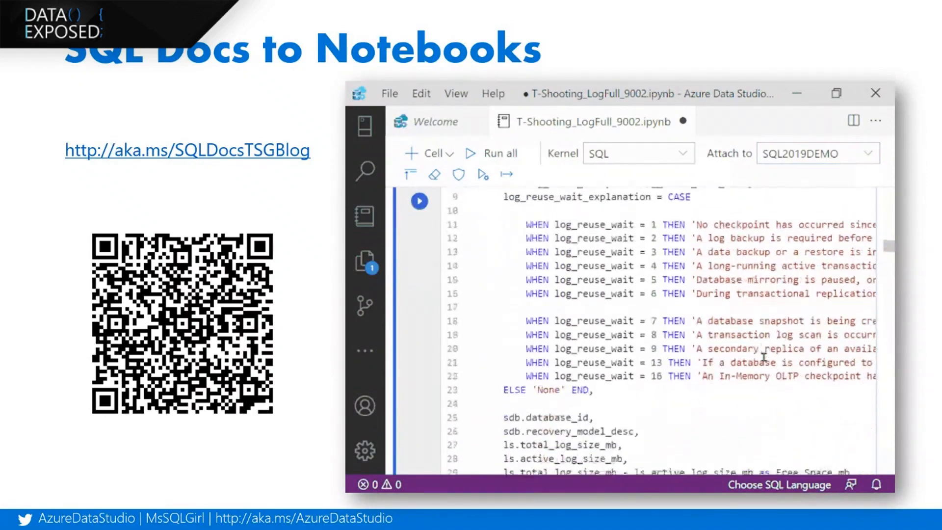
scroll(down, 3)
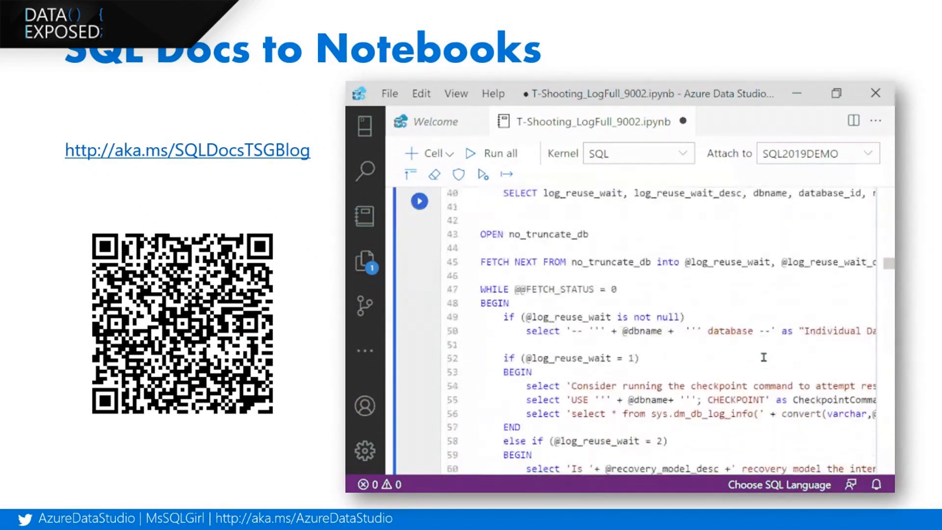
scroll(down, 3)
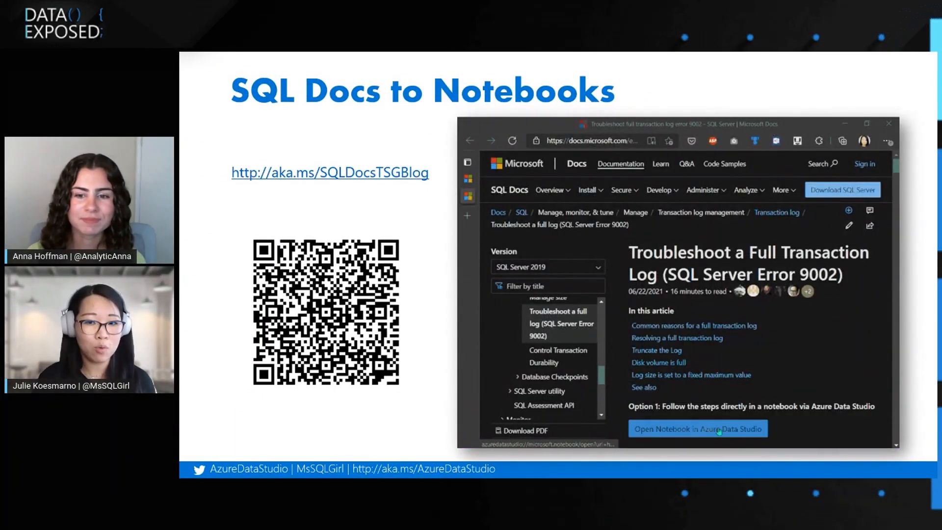
click(707, 428)
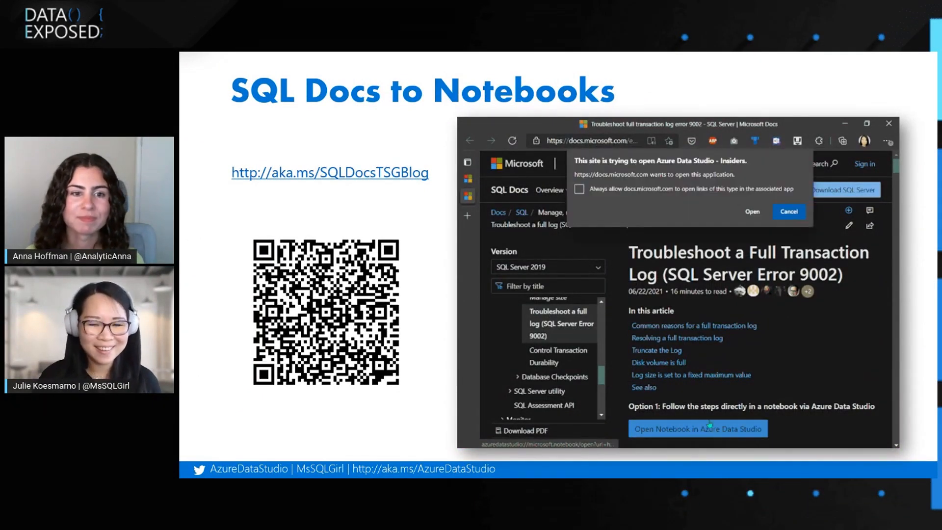
click(789, 212)
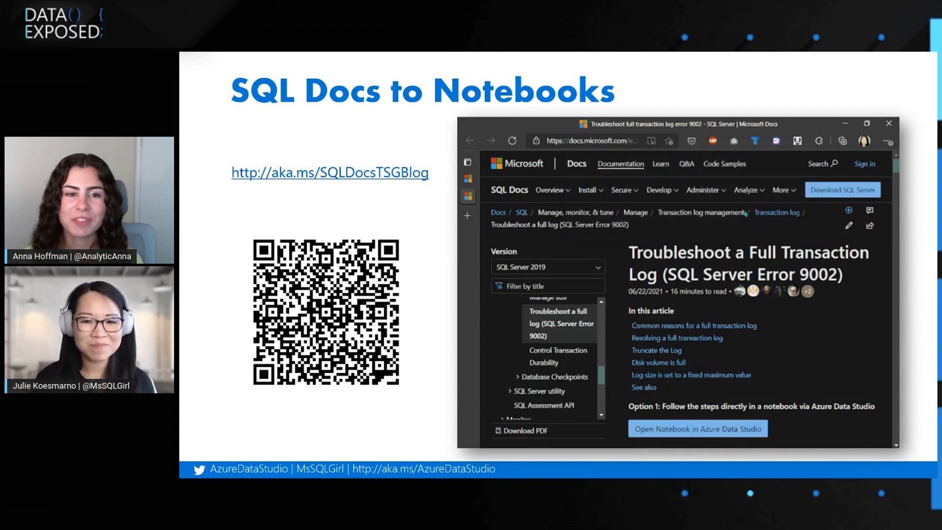